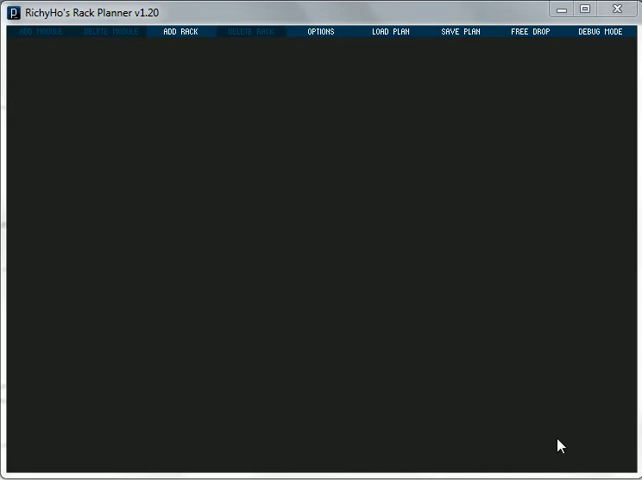
mouse_move(266, 102)
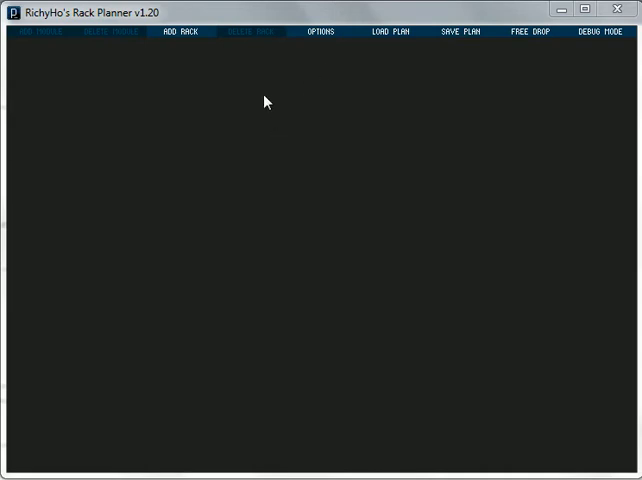
Step: Create a new Eurorack-format case, 84 HP wide and one row high
left_click(180, 32)
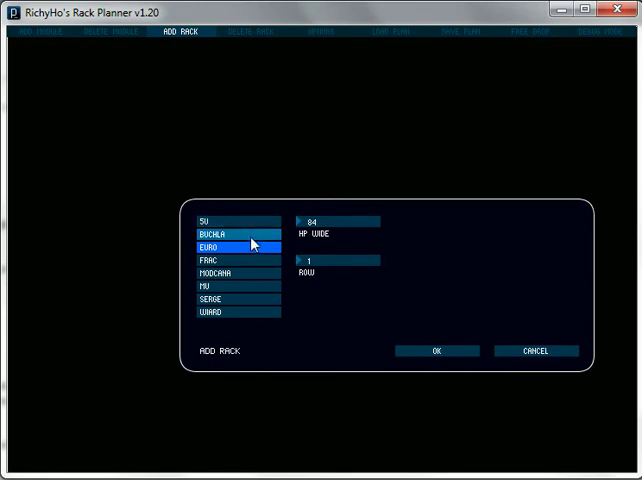
left_click(232, 244)
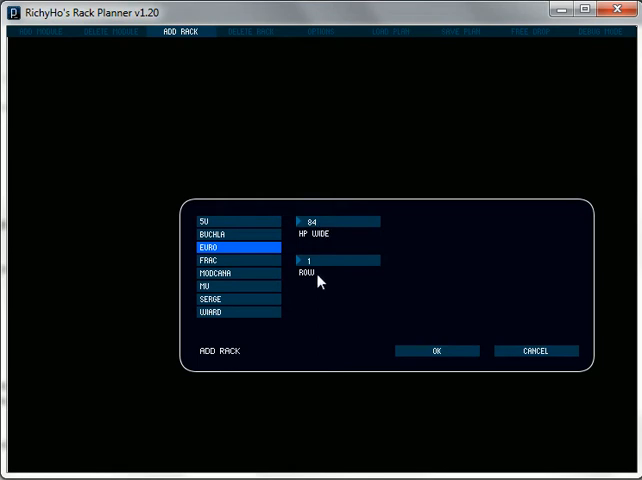
mouse_move(336, 236)
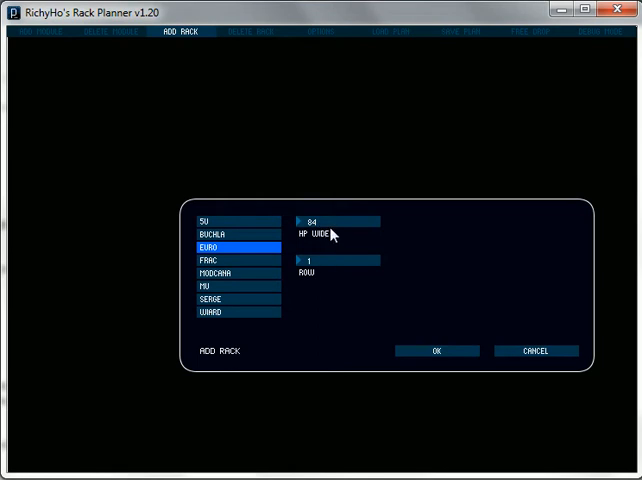
left_click(436, 352)
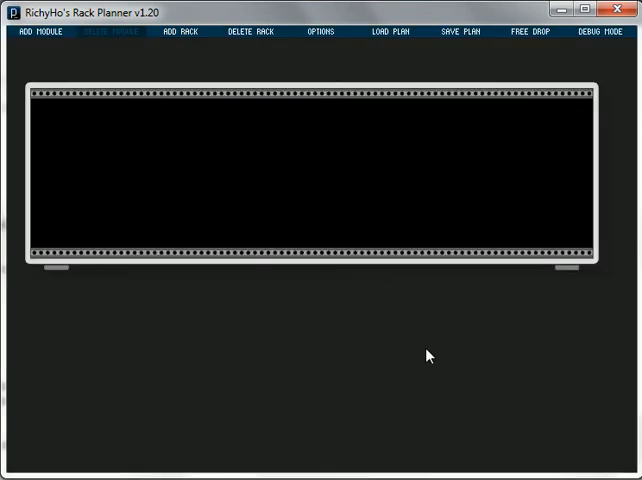
mouse_move(84, 112)
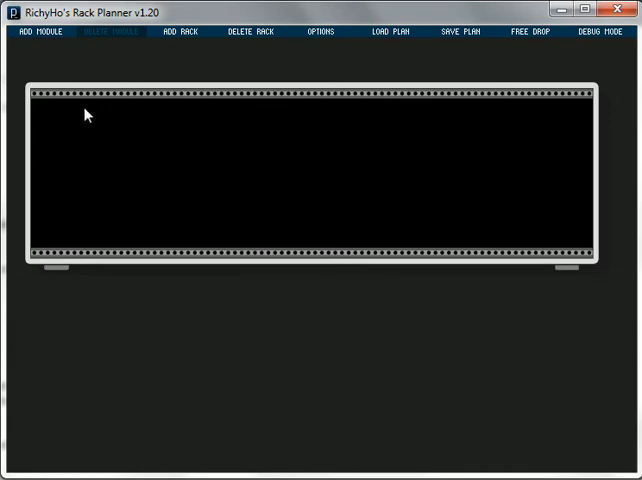
mouse_move(538, 292)
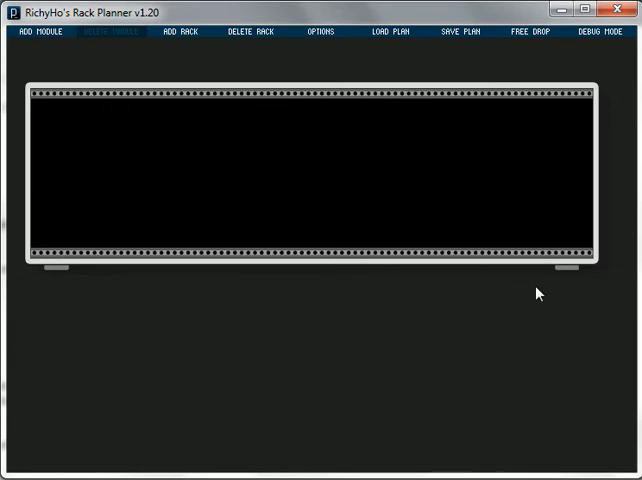
mouse_move(200, 144)
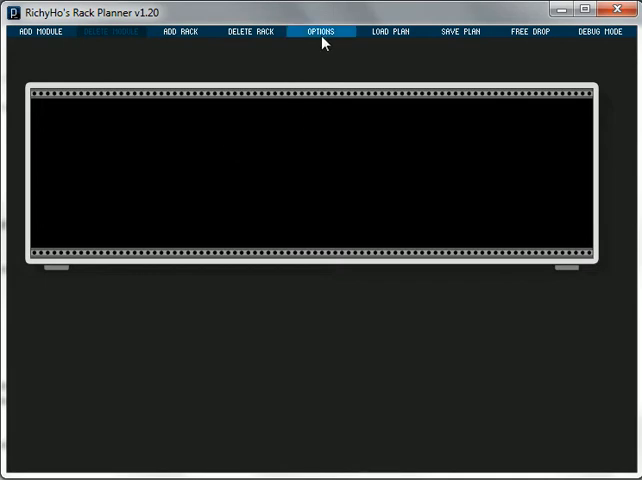
left_click(320, 32)
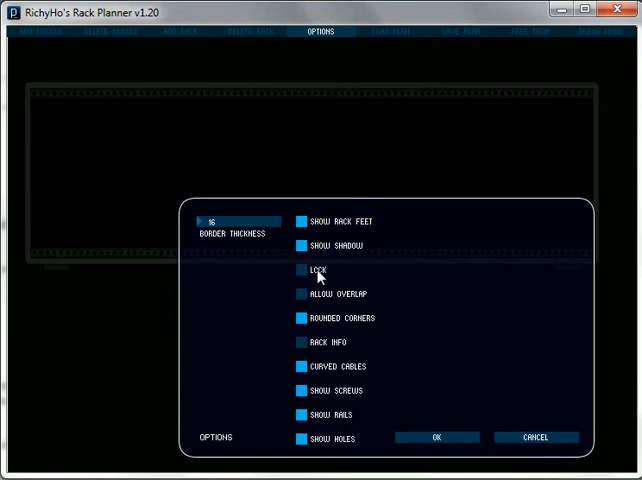
mouse_move(340, 300)
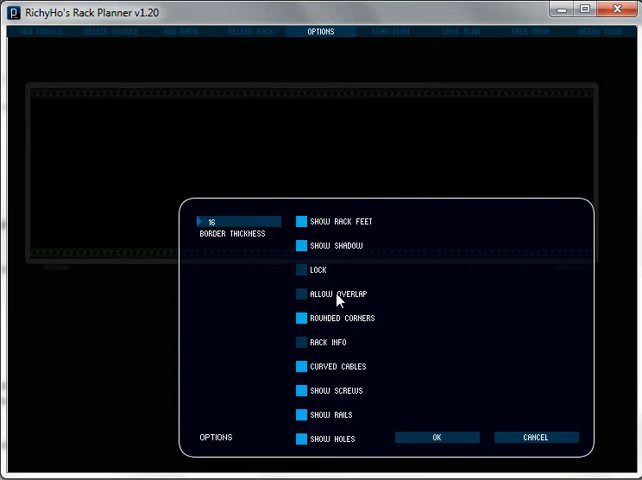
mouse_move(336, 328)
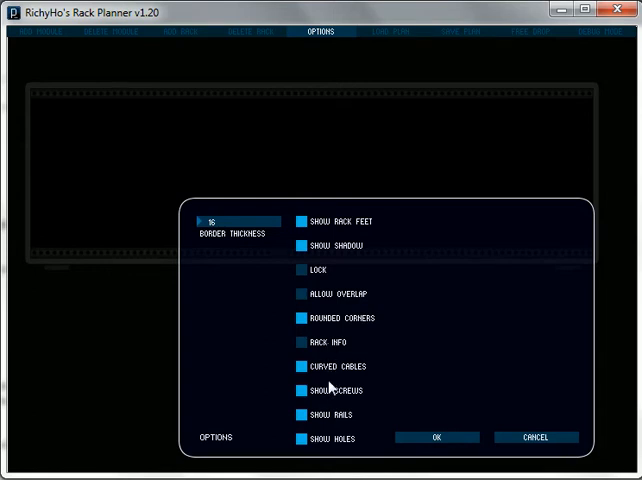
mouse_move(336, 376)
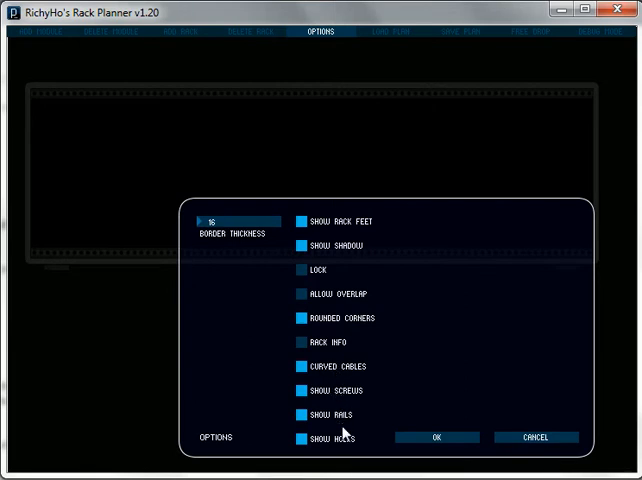
mouse_move(332, 424)
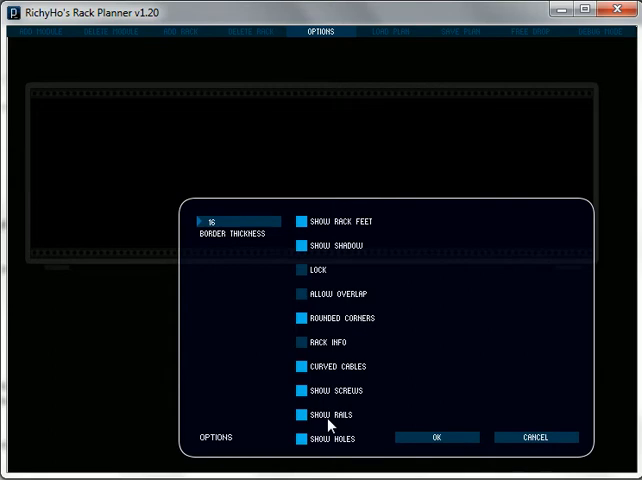
mouse_move(318, 292)
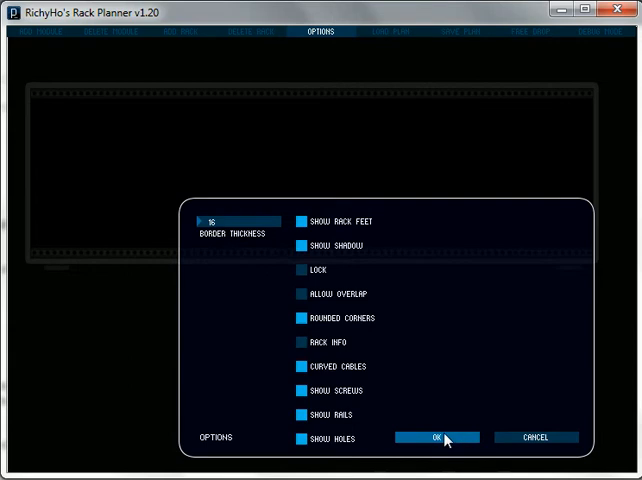
left_click(436, 438)
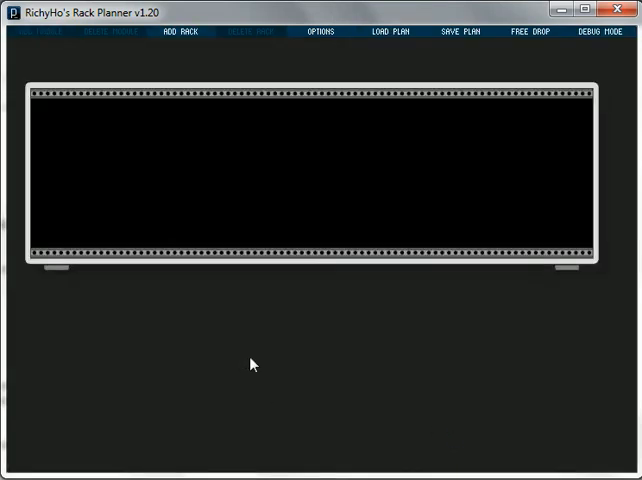
mouse_move(42, 32)
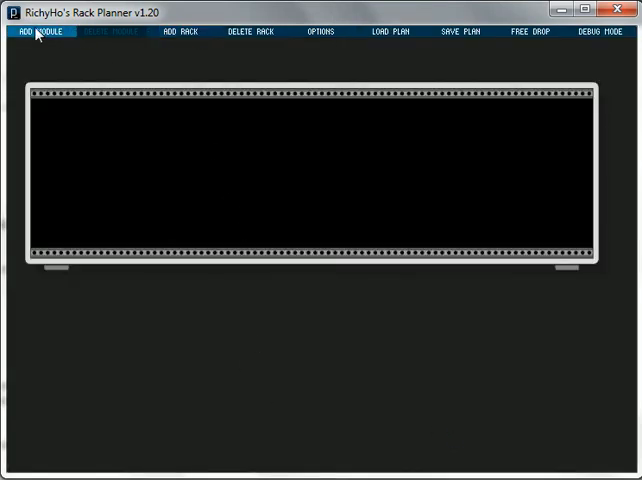
Step: Browse a manufacturer in the Euro module catalogue and mount one of its modules in the rack
left_click(40, 36)
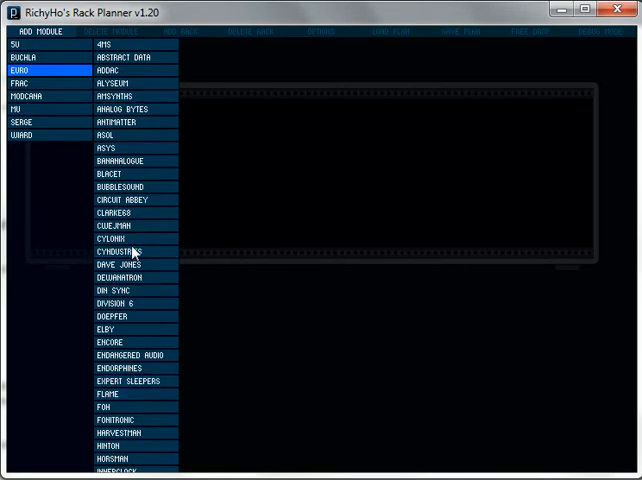
left_click(112, 420)
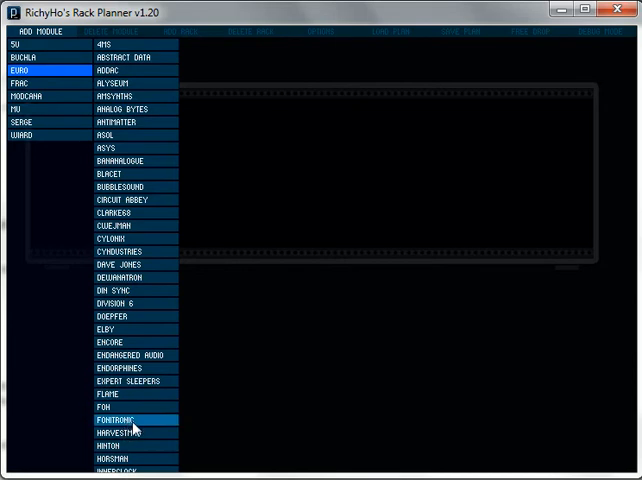
scroll("down", 3)
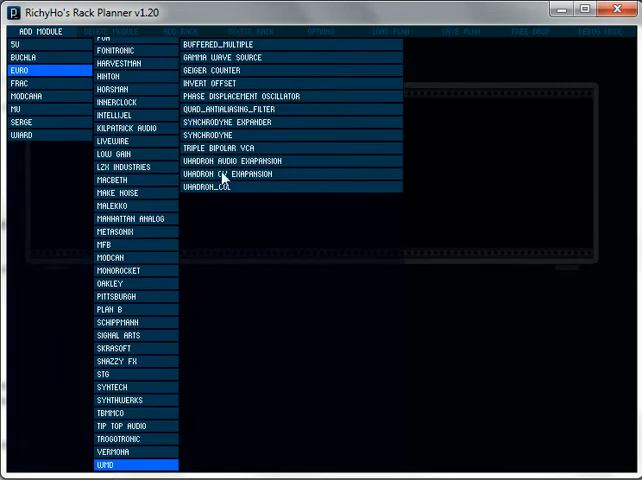
mouse_move(222, 280)
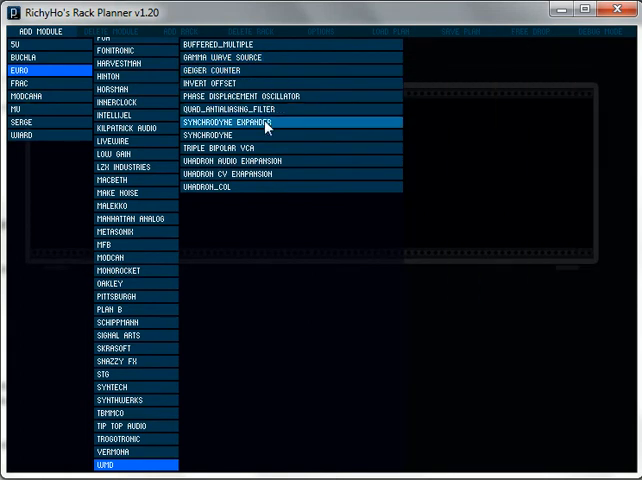
left_click(208, 136)
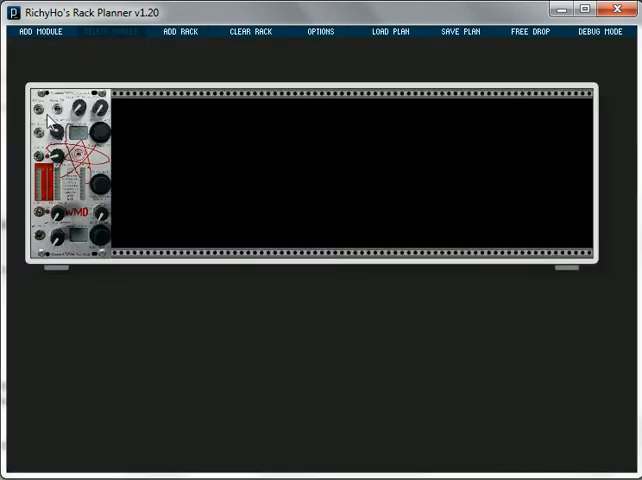
mouse_move(128, 44)
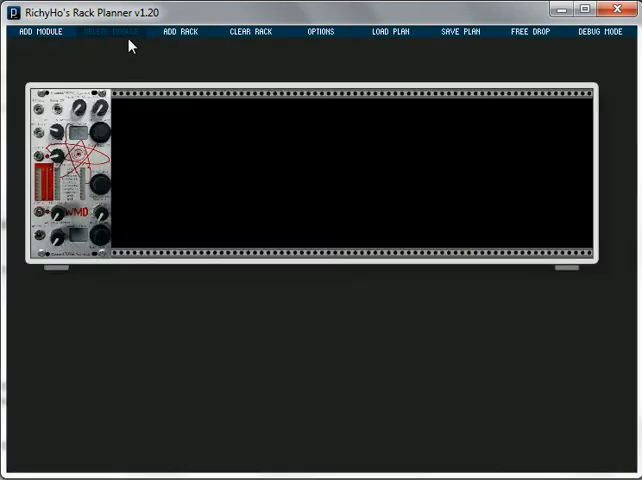
Step: Browse the last manufacturer in the catalogue, then clear every module from the 84 HP rack
left_click(36, 32)
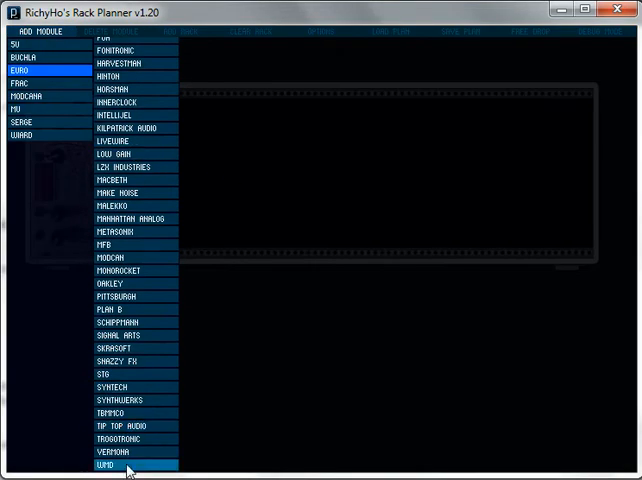
left_click(112, 464)
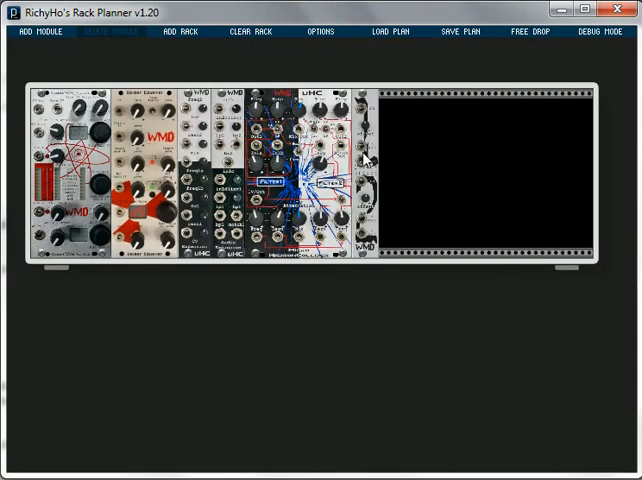
mouse_move(350, 180)
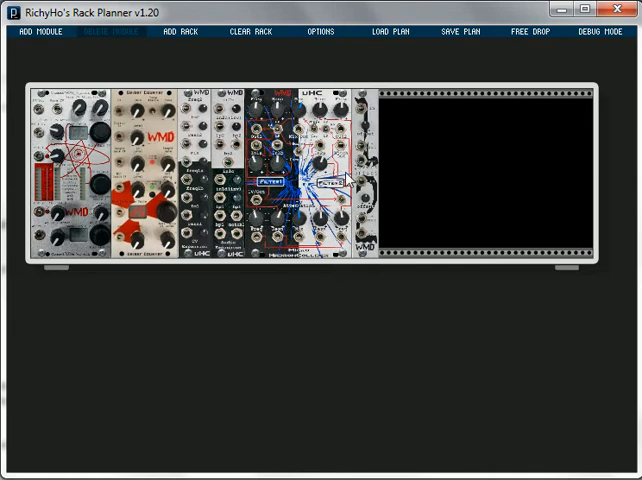
mouse_move(366, 116)
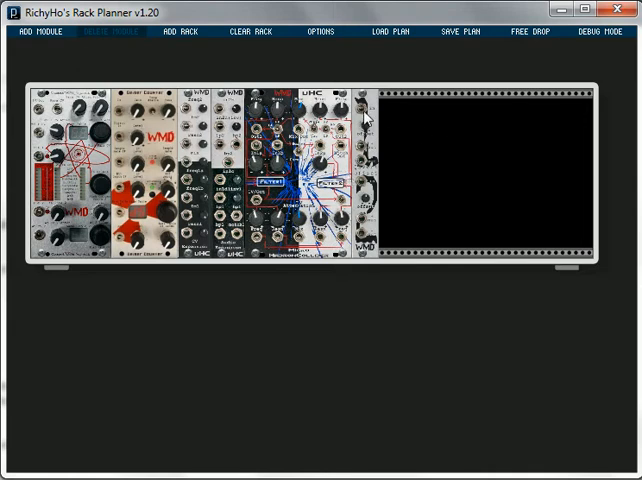
left_click(140, 176)
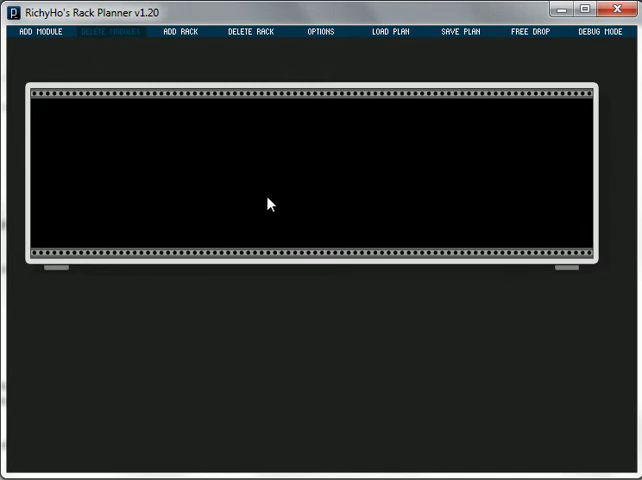
Step: Mount an Intellijel module from the catalogue into the empty rack
left_click(36, 32)
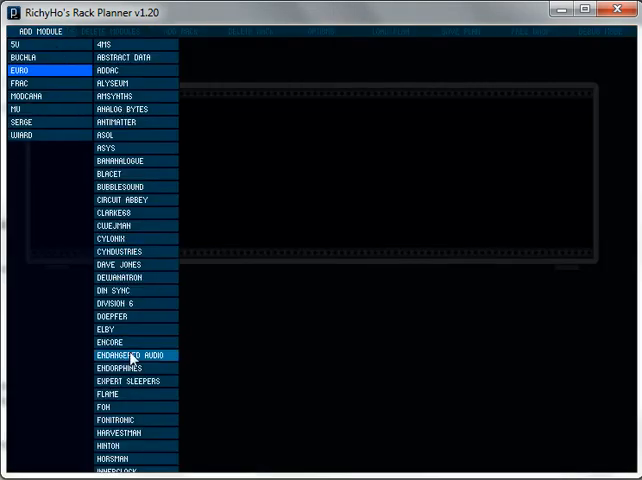
scroll("down", 3)
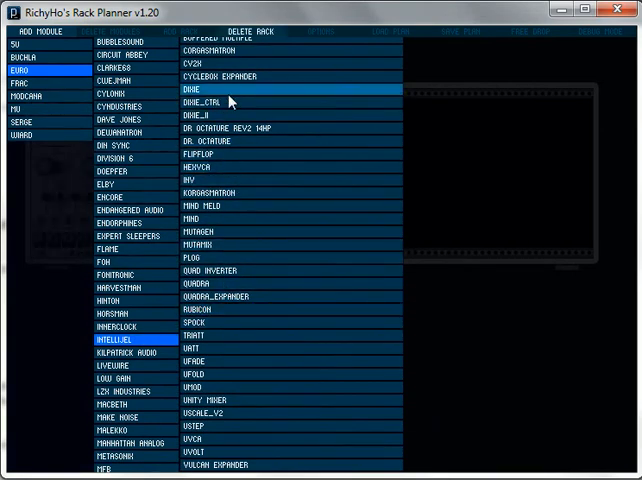
left_click(196, 88)
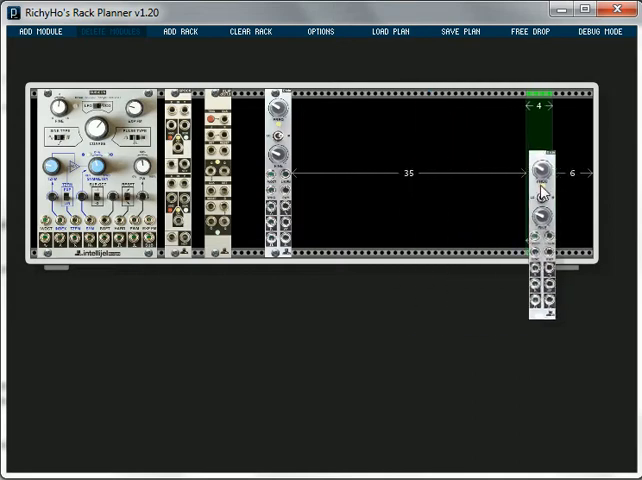
Step: Slide the narrow module leftward along the rail into the rack's free space
left_click_drag(540, 180, 316, 180)
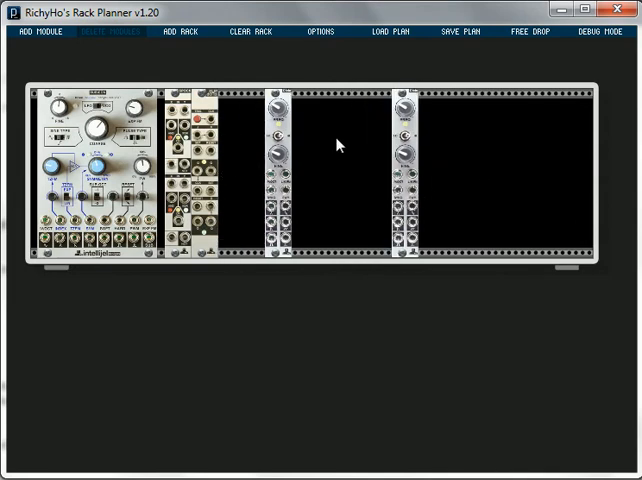
mouse_move(408, 164)
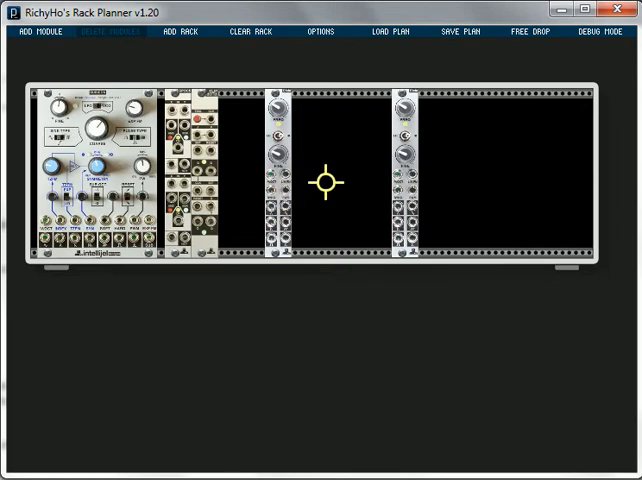
mouse_move(272, 208)
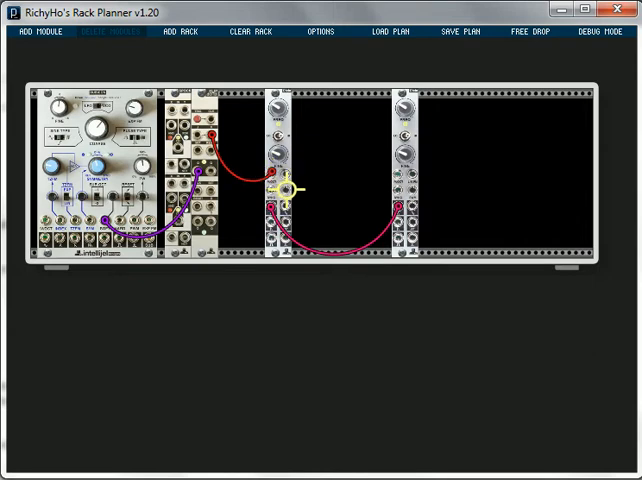
Step: Run a patch cable from one module's jack to a neighbouring module's jack
left_click_drag(284, 186, 408, 204)
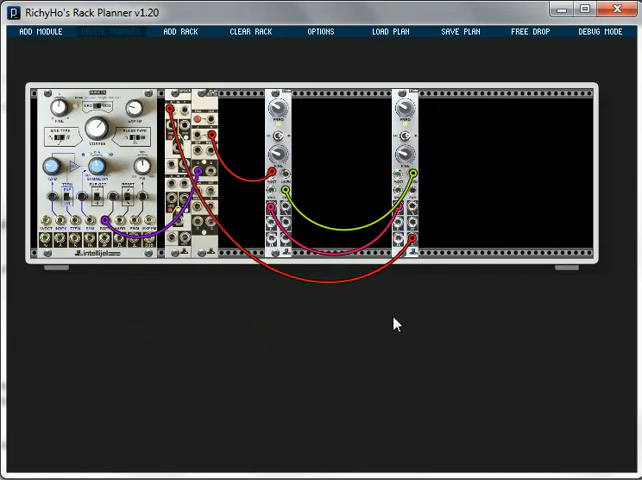
mouse_move(368, 304)
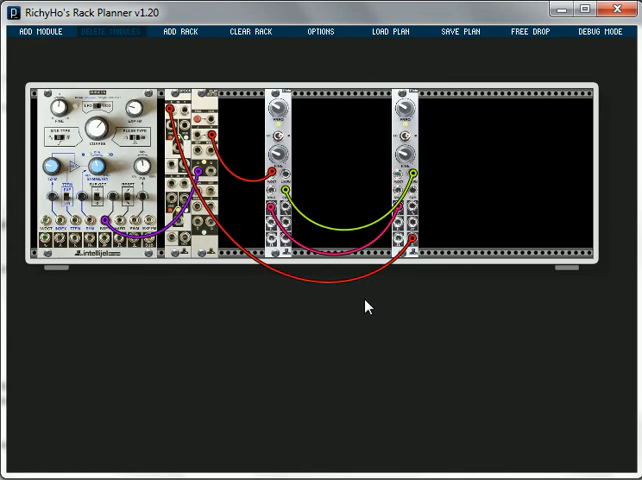
mouse_move(280, 136)
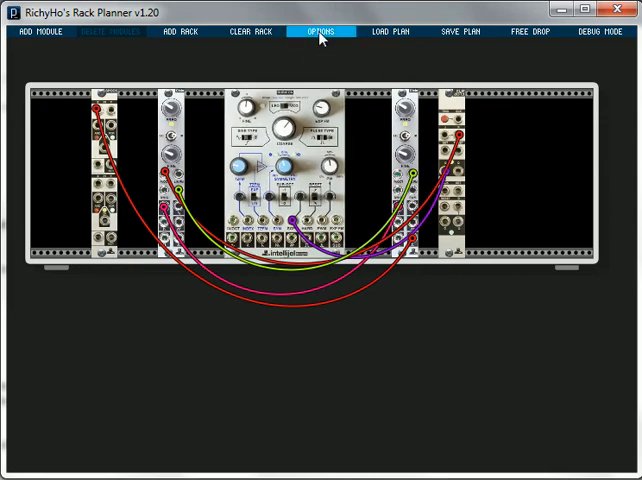
Step: Switch the patch cables to straight lines, then back to curved cables
left_click(320, 32)
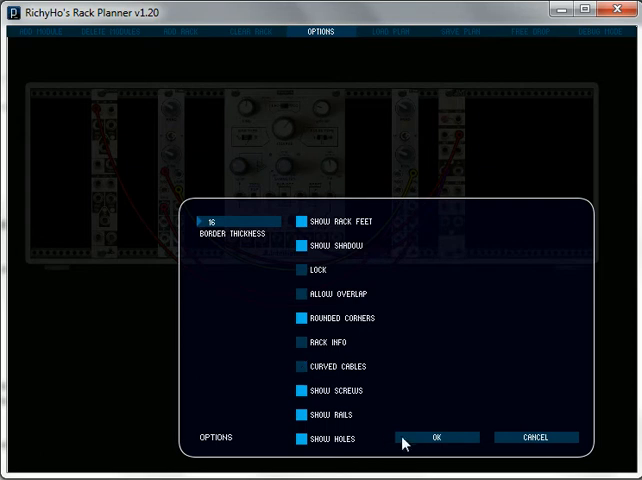
left_click(436, 438)
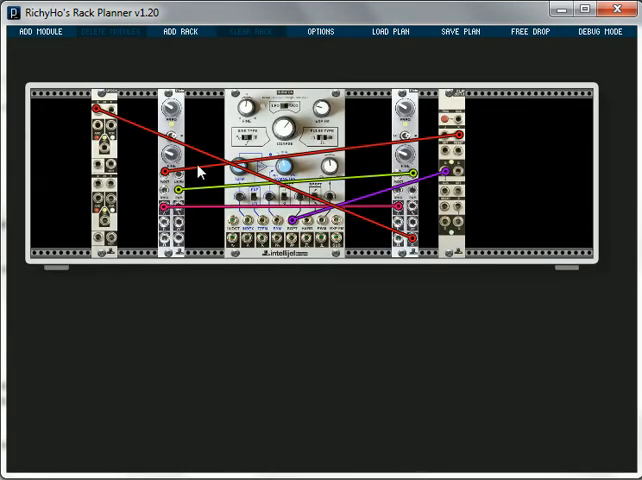
mouse_move(350, 144)
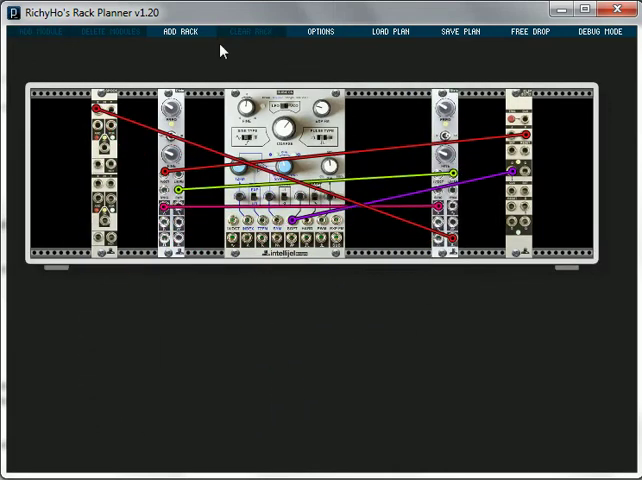
left_click(318, 32)
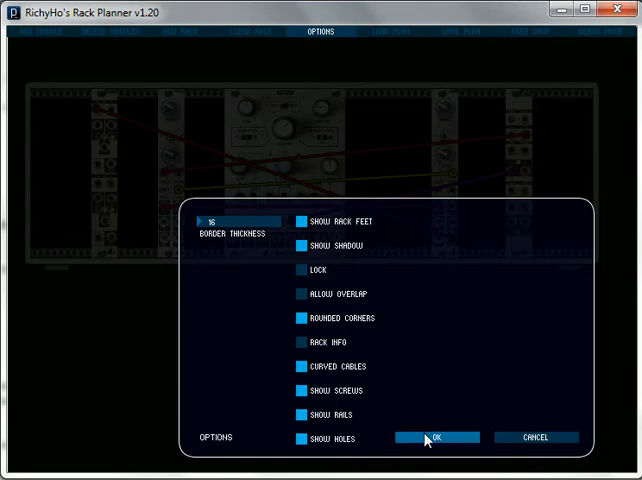
left_click(436, 436)
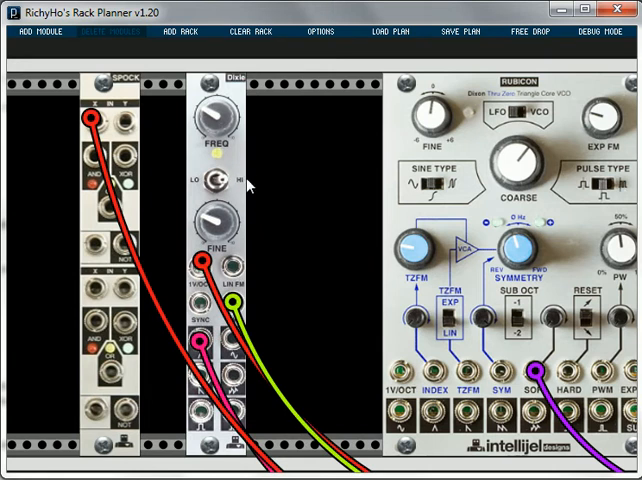
Step: Reapply the display options and review them again with curved cables kept
left_click(318, 32)
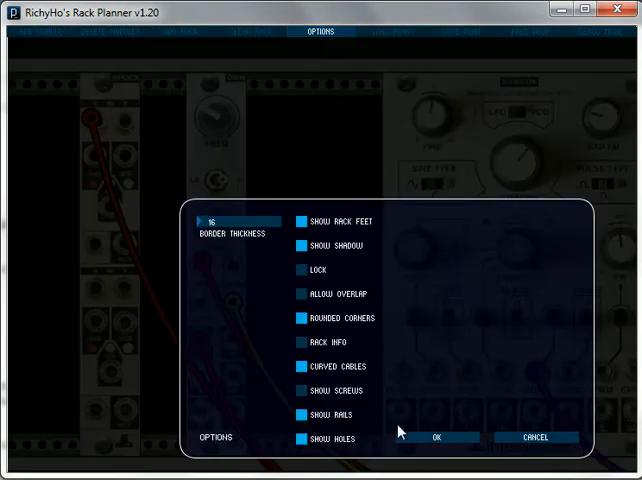
left_click(436, 436)
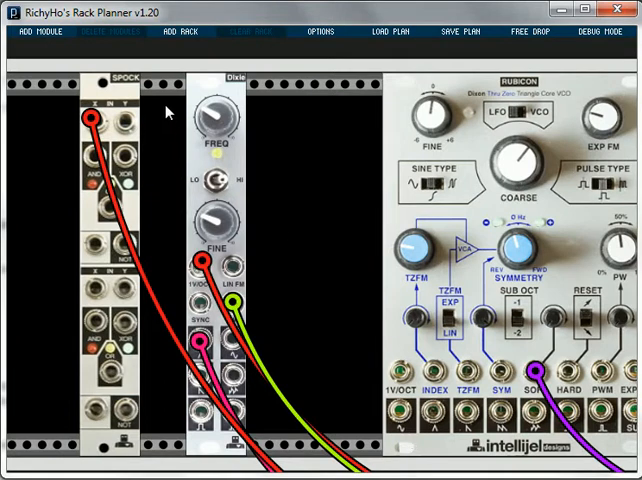
left_click(320, 32)
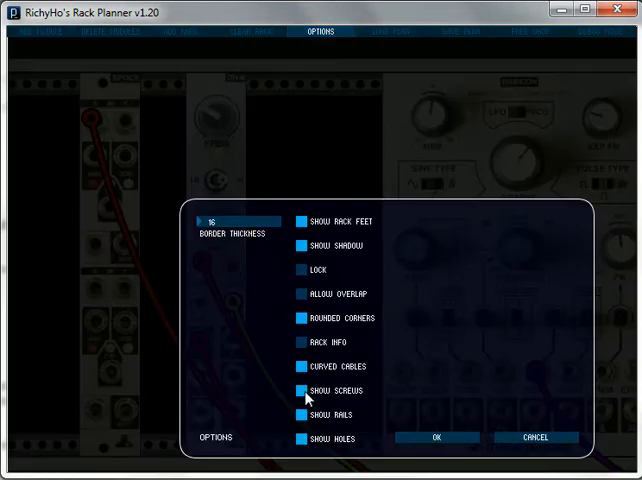
mouse_move(328, 424)
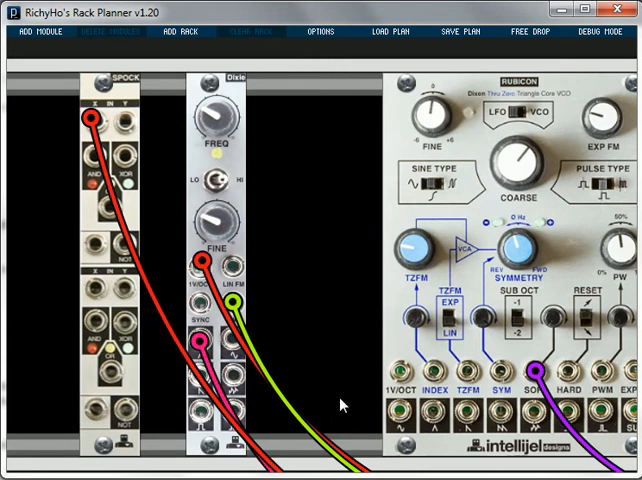
mouse_move(324, 22)
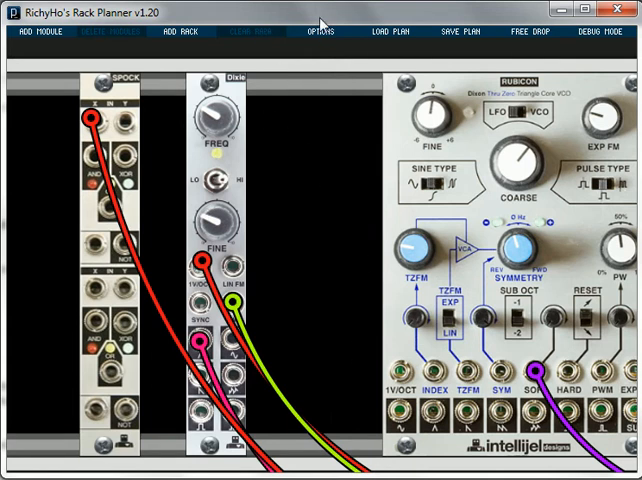
left_click(318, 32)
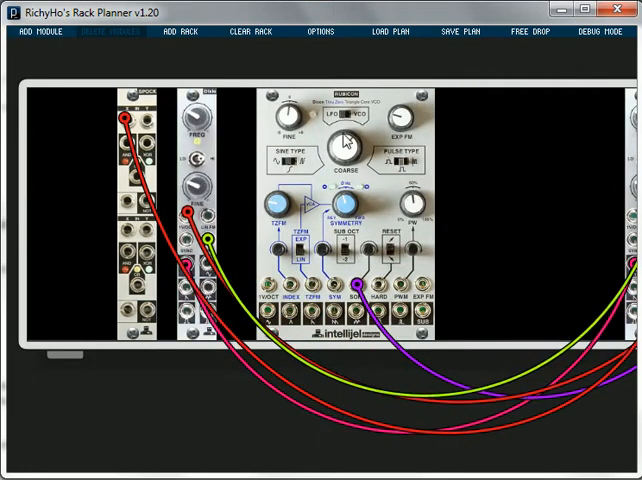
Step: Hide the rack feet and module shadows in the display options
left_click(318, 32)
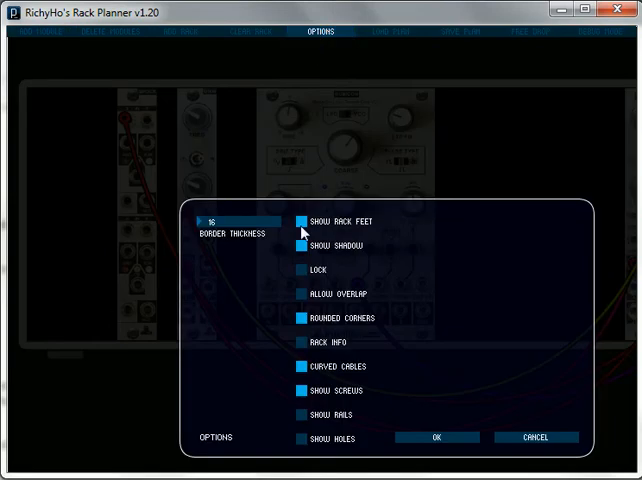
left_click(304, 218)
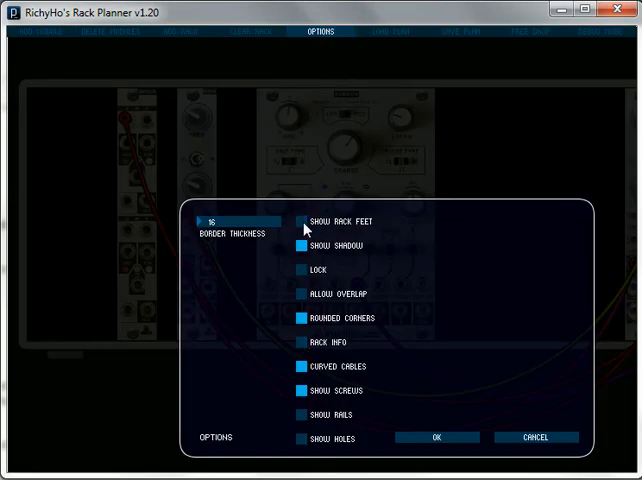
left_click(304, 246)
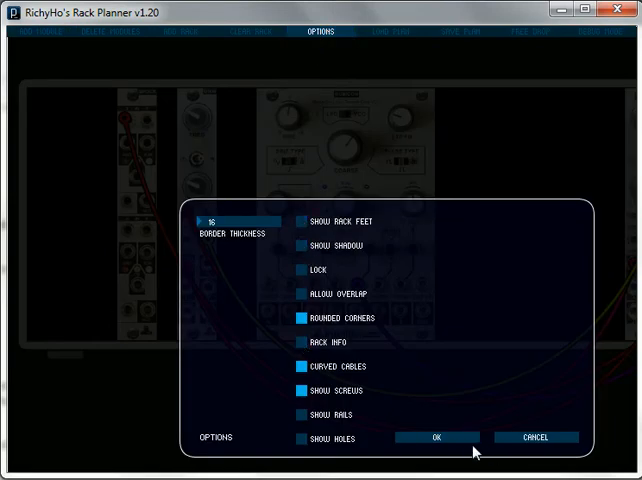
left_click(432, 436)
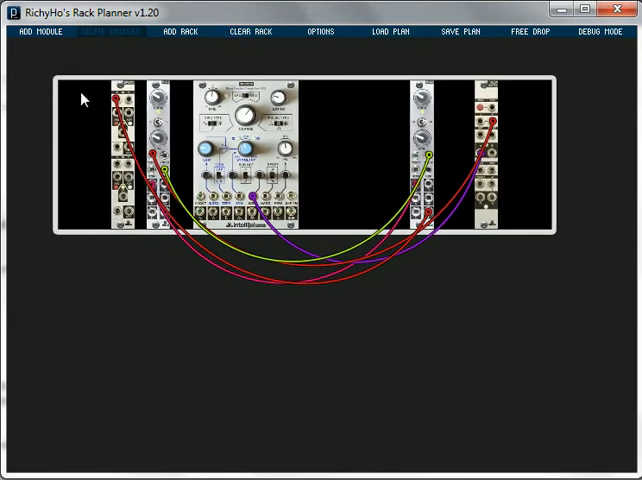
Step: Adjust the rack frame's rounded corners and border, then shift the Intellijel module right
left_click(318, 32)
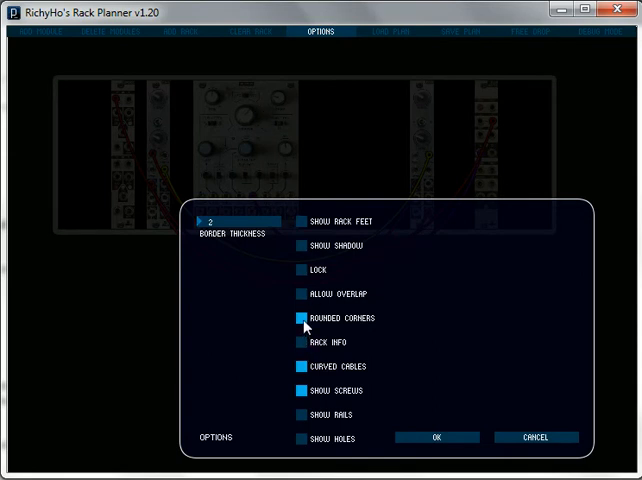
left_click(434, 436)
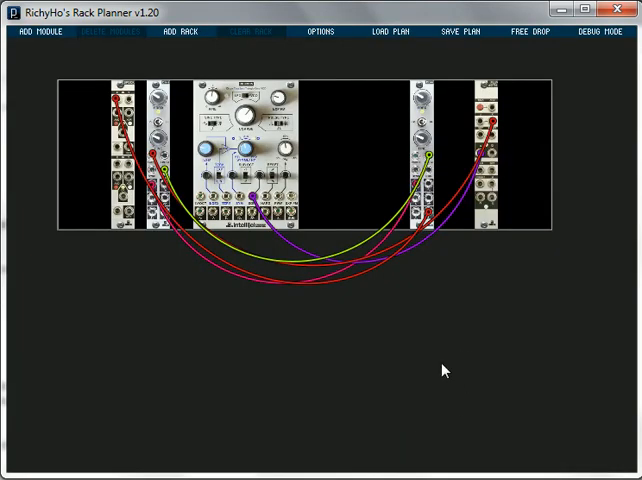
mouse_move(436, 108)
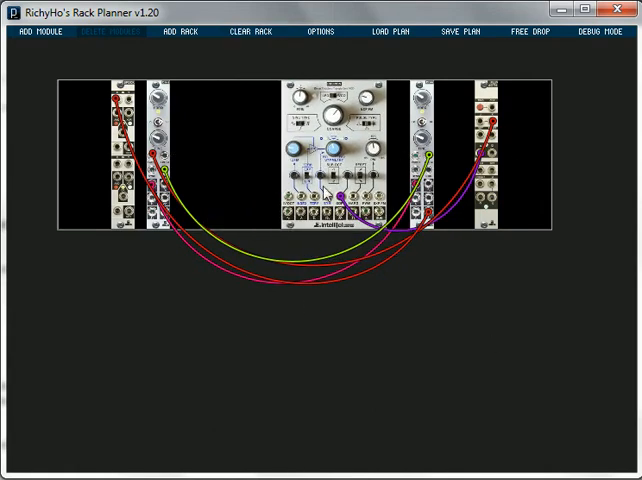
left_click(318, 32)
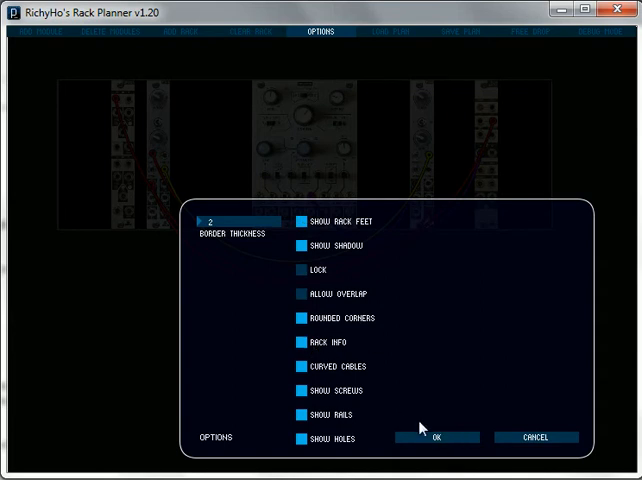
Step: Show the rack info summary (five modules, 34 HP used, 50 HP left) and toggle the width/power overlay on and off
left_click(436, 436)
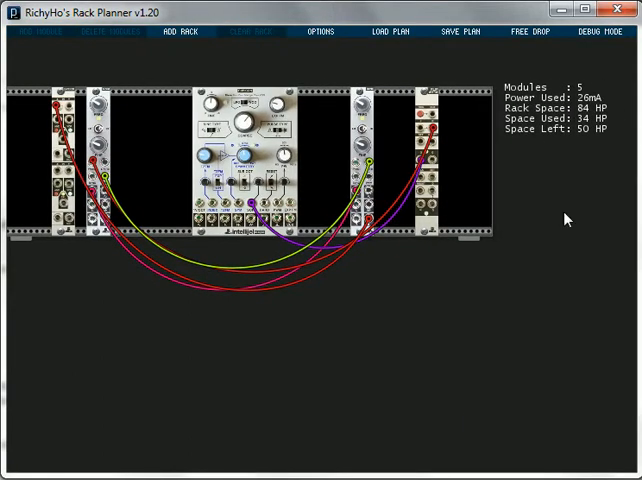
mouse_move(568, 120)
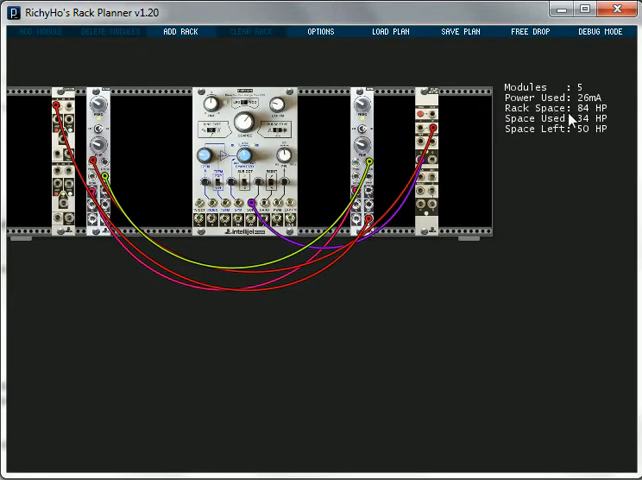
mouse_move(508, 232)
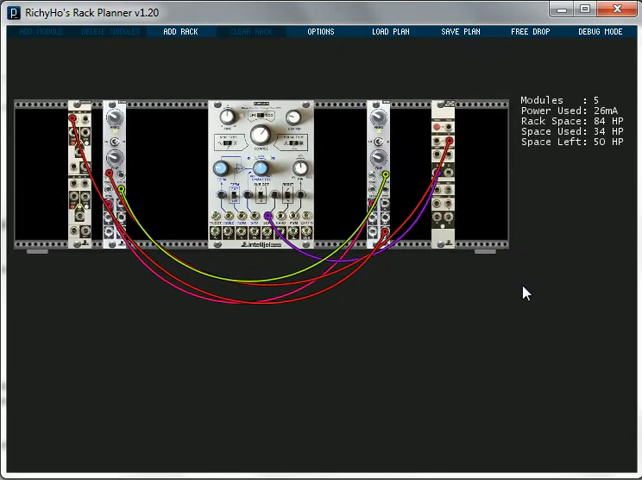
mouse_move(560, 84)
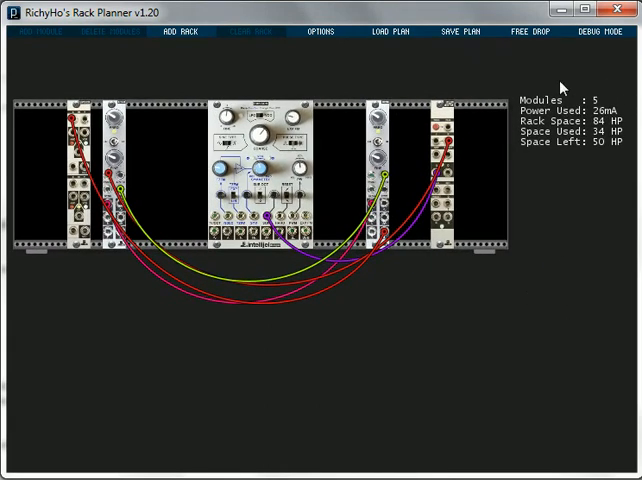
left_click(592, 32)
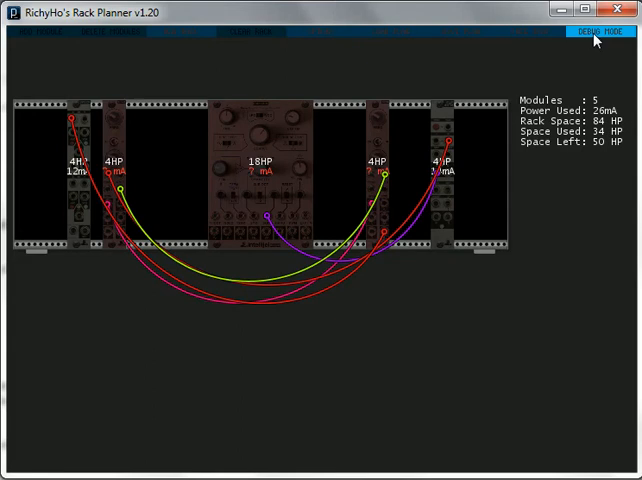
left_click(592, 32)
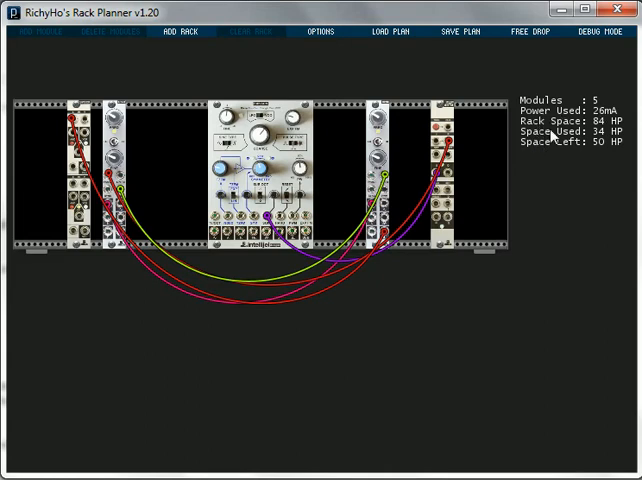
mouse_move(600, 144)
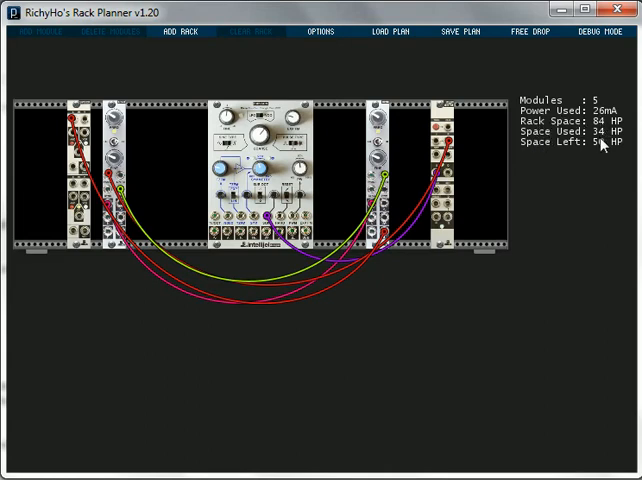
mouse_move(604, 148)
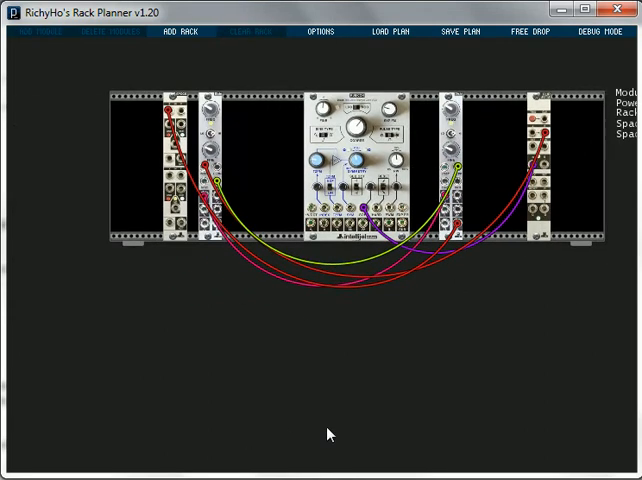
Step: Confirm the display settings and start adding another rack with the Eurorack format
left_click(318, 32)
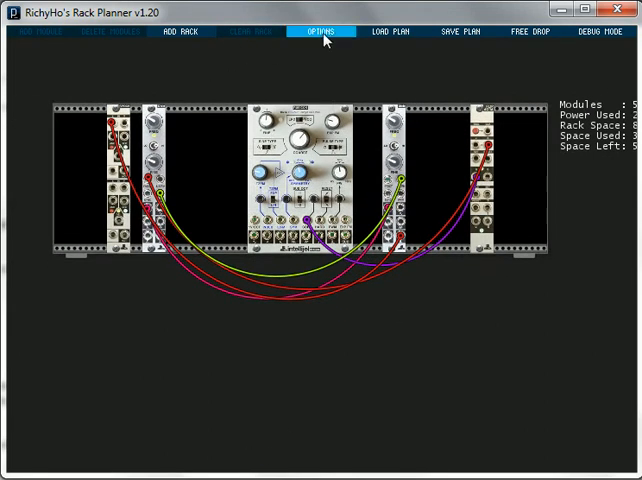
left_click(320, 32)
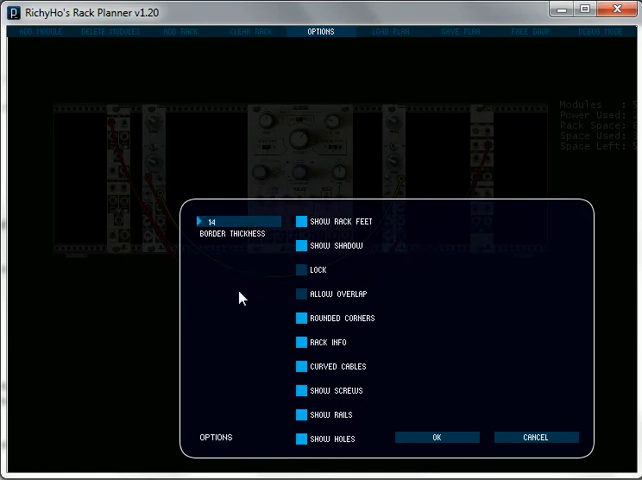
mouse_move(434, 436)
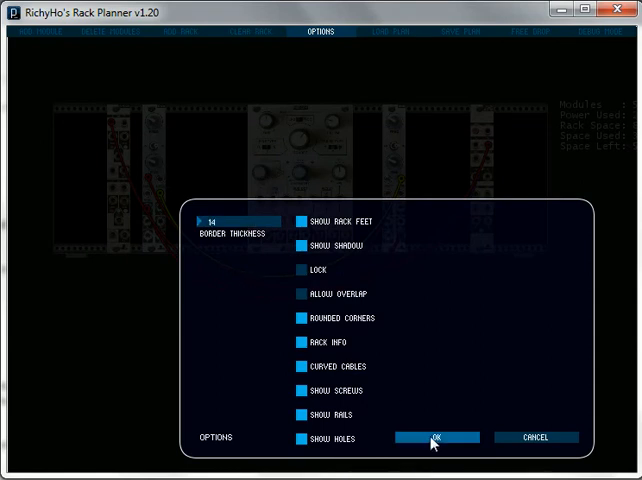
left_click(434, 436)
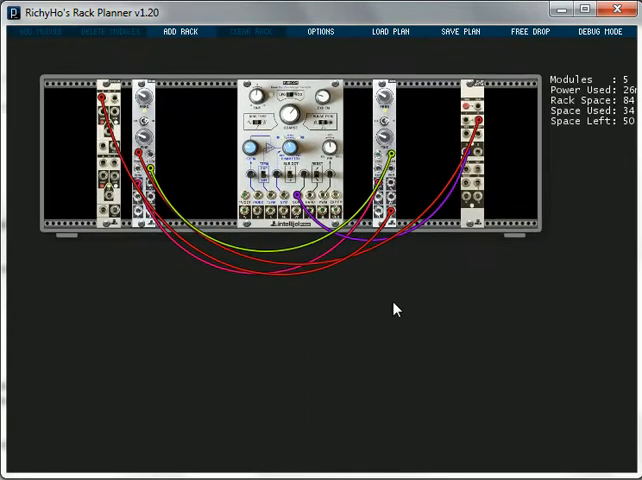
left_click(180, 32)
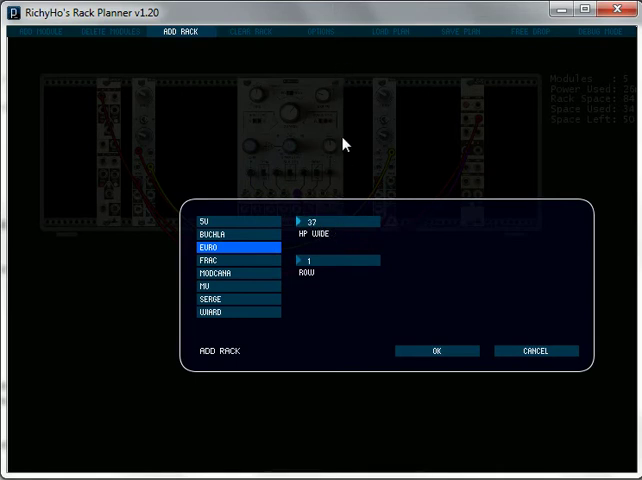
Step: Create a second Euro-format rack with its HP size set, then select the original patched rack
left_click(296, 222)
type("33")
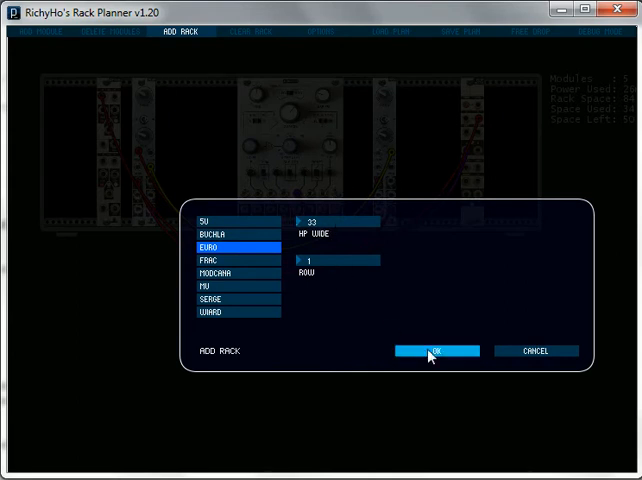
left_click(436, 352)
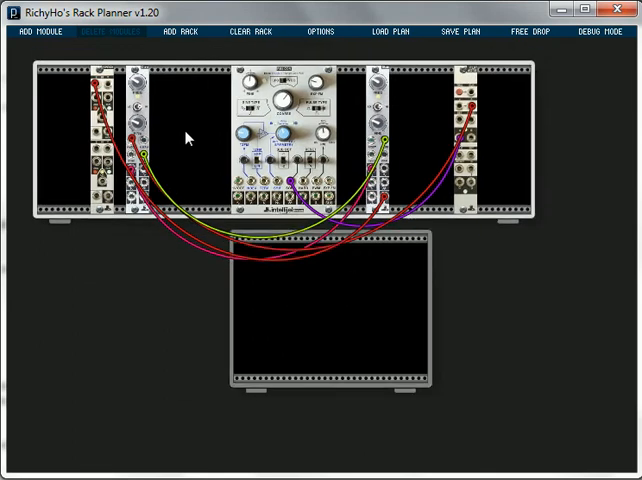
left_click(252, 32)
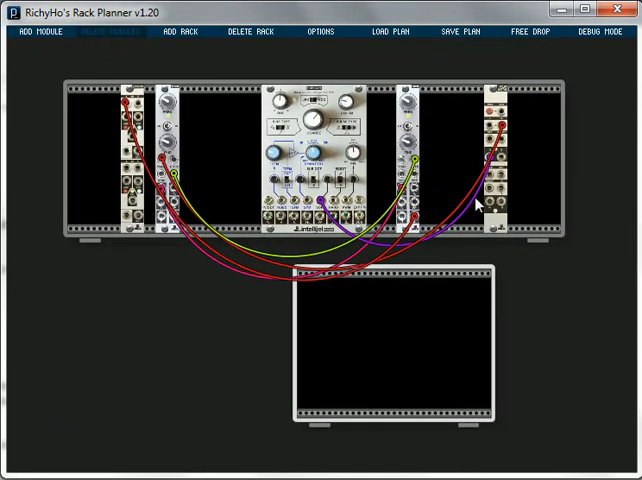
mouse_move(500, 136)
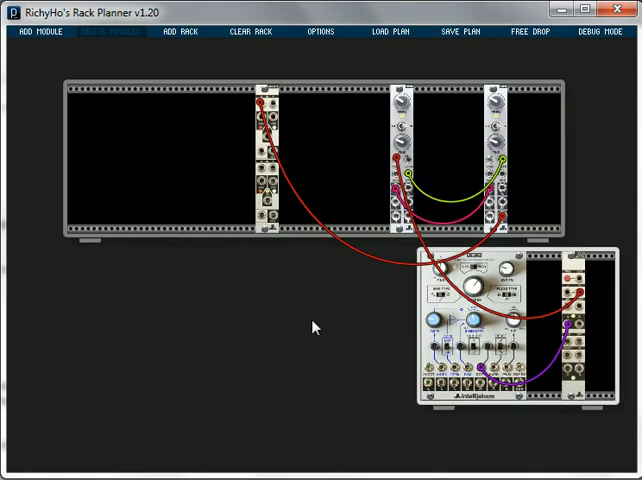
mouse_move(158, 112)
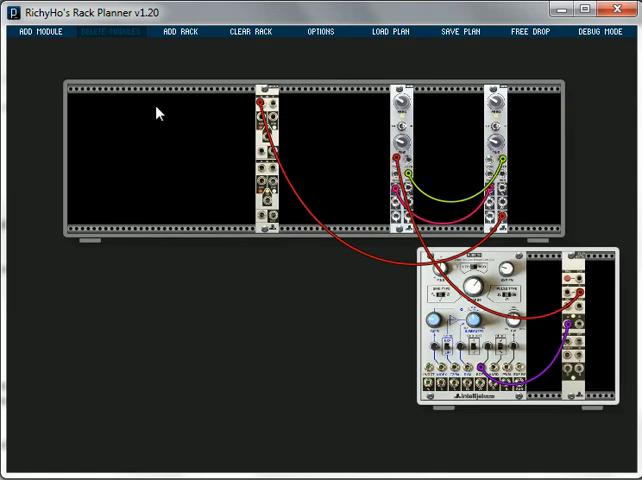
Step: Add a new rack in Buchla format beneath the existing racks
left_click(180, 32)
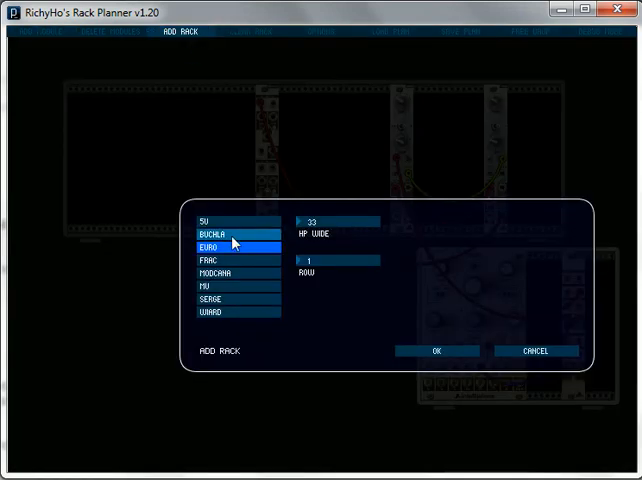
left_click(208, 234)
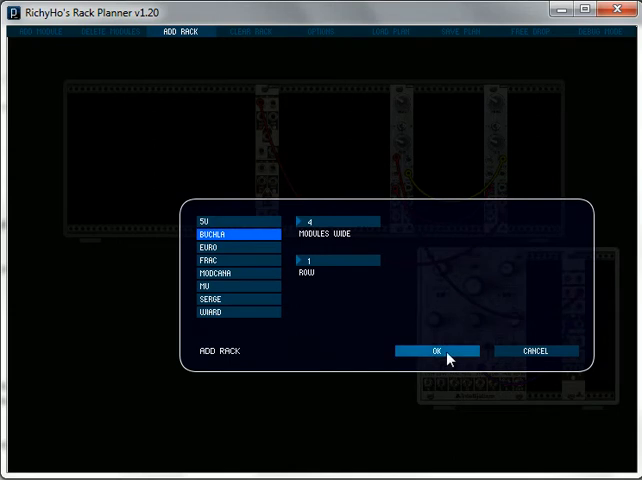
left_click(434, 352)
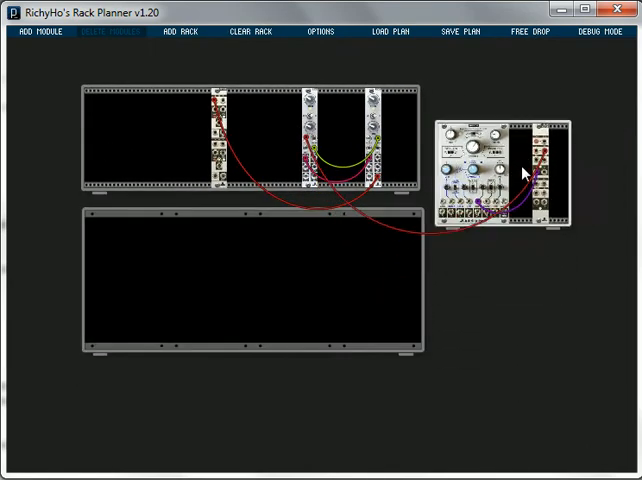
Step: Add Buchla modules from the Buchla manufacturer list into the empty Buchla rack
left_click(36, 32)
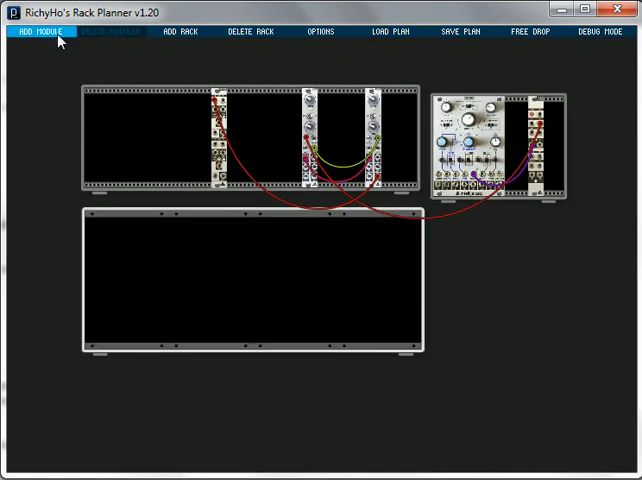
left_click(36, 32)
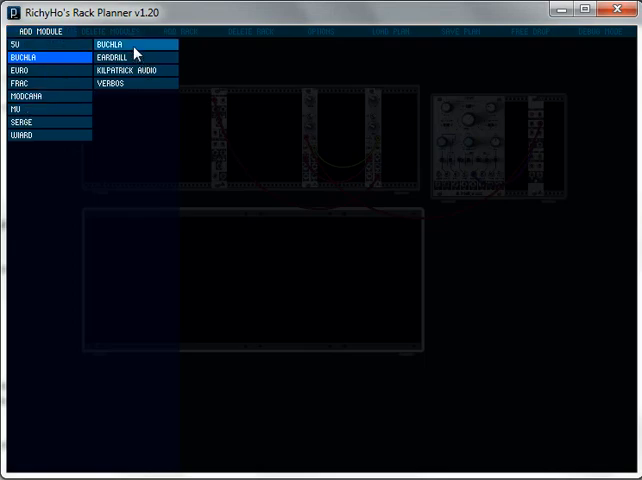
left_click(112, 44)
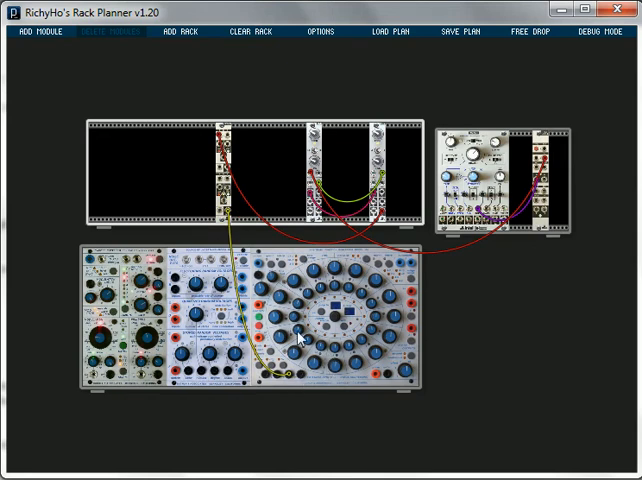
mouse_move(224, 216)
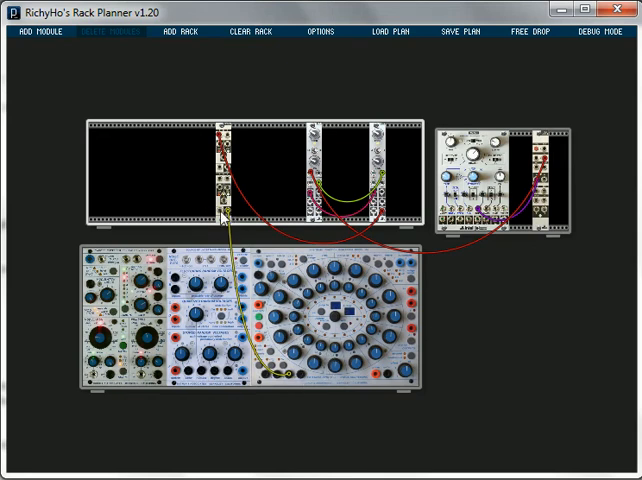
mouse_move(308, 284)
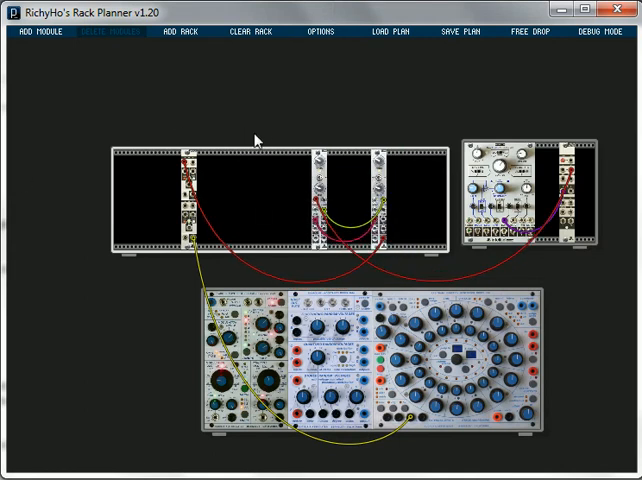
mouse_move(148, 312)
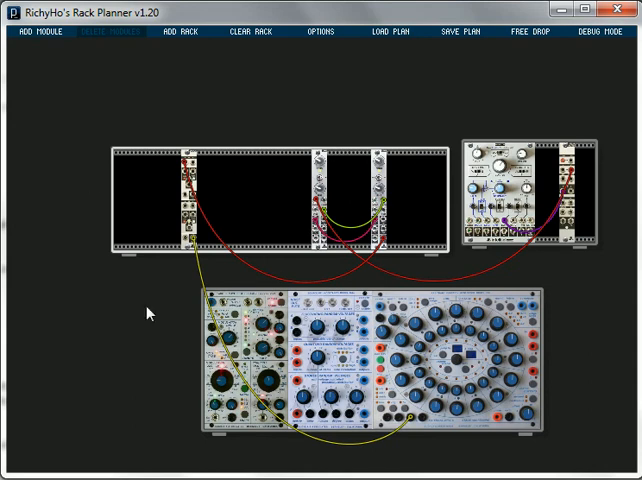
mouse_move(258, 448)
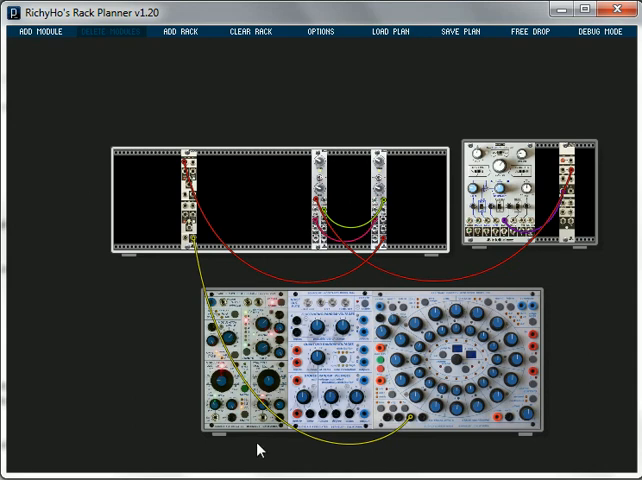
mouse_move(348, 268)
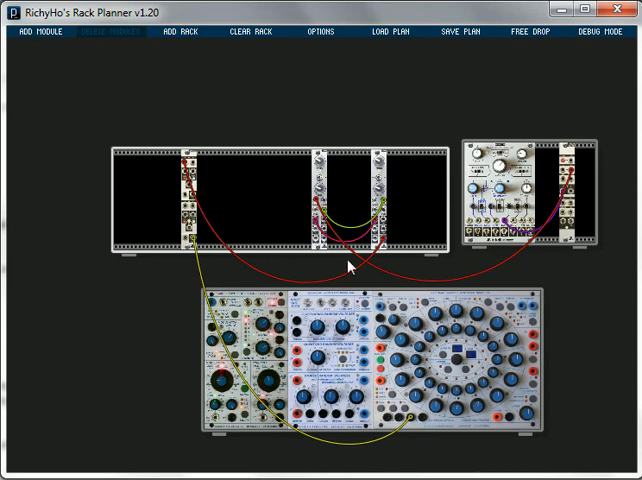
Step: Add a Cylonix Cyclebox Euro module into the top Eurorack's free space
left_click(38, 32)
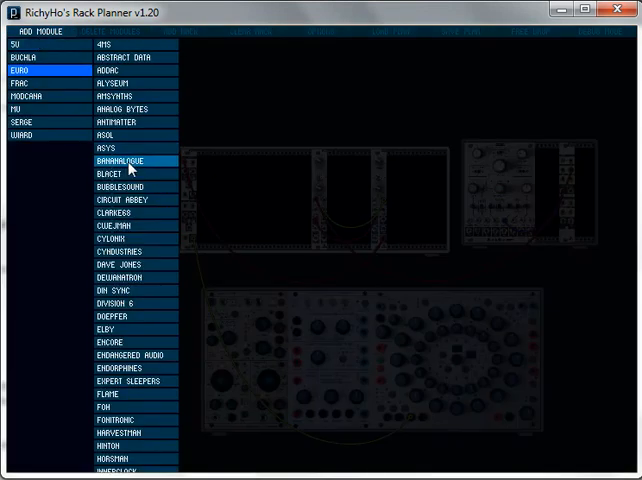
left_click(104, 238)
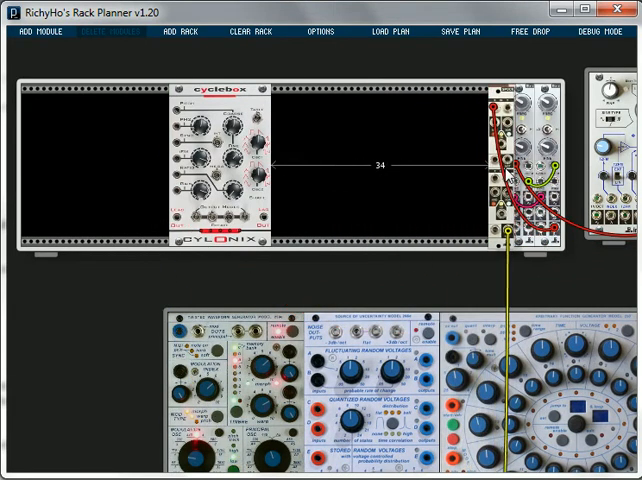
Step: Move the Cyclebox to the left end of the top Eurorack
left_click_drag(216, 160, 76, 160)
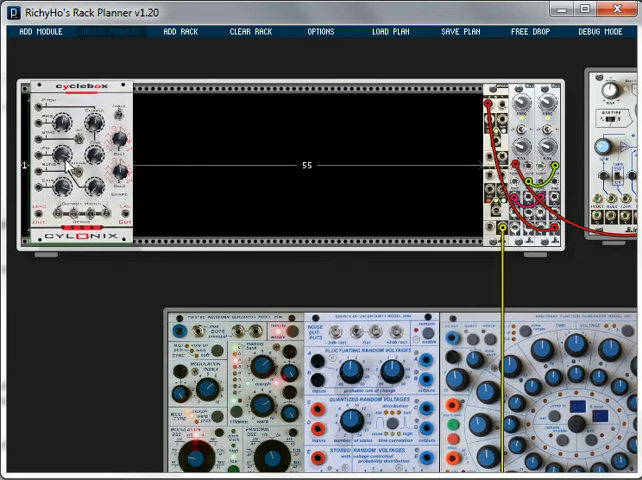
left_click(76, 160)
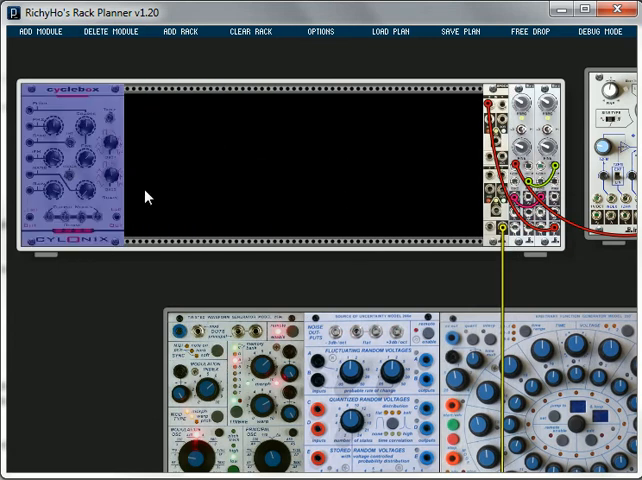
mouse_move(172, 158)
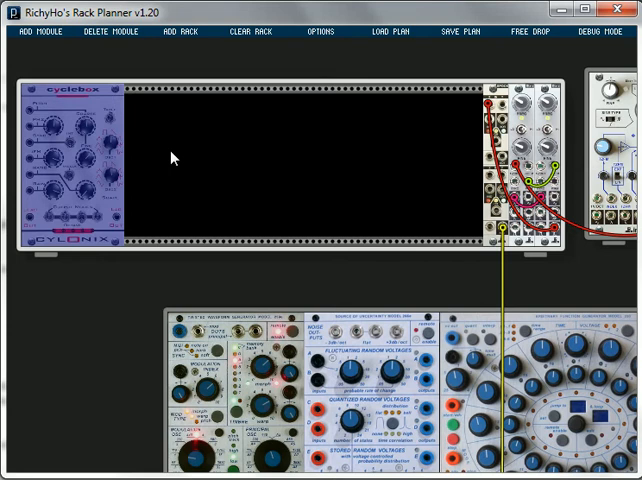
left_click(112, 32)
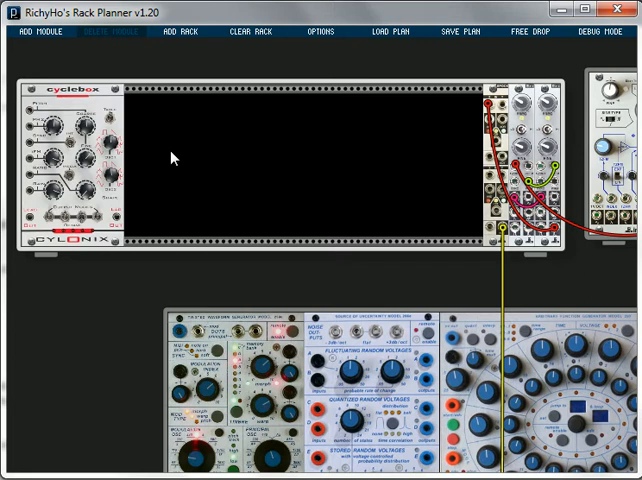
Step: Add three more Cyclebox modules to form a row of four
left_click(36, 32)
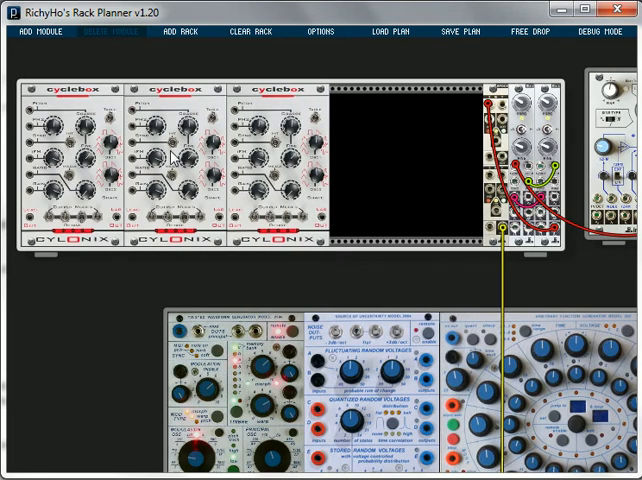
left_click(24, 32)
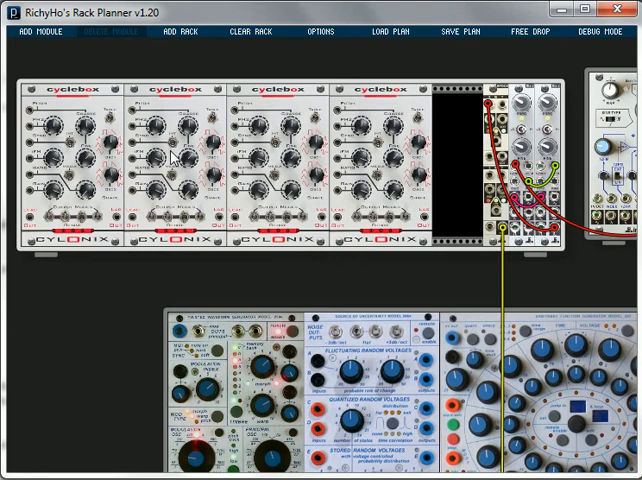
left_click(70, 160)
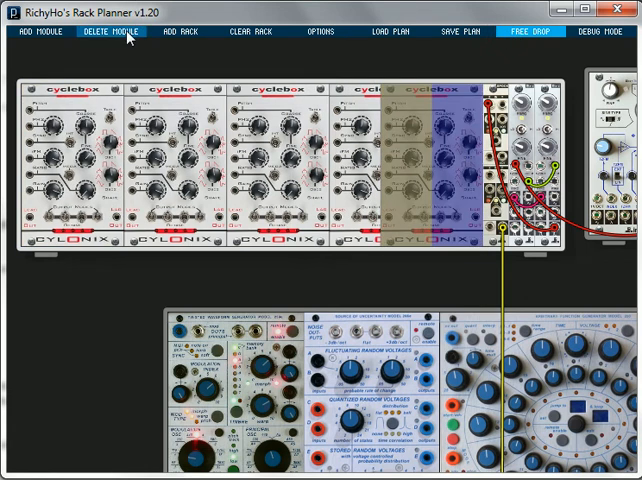
Step: Delete the two highlighted modules beside the Cyclebox units and select the four Cycleboxes
left_click(114, 32)
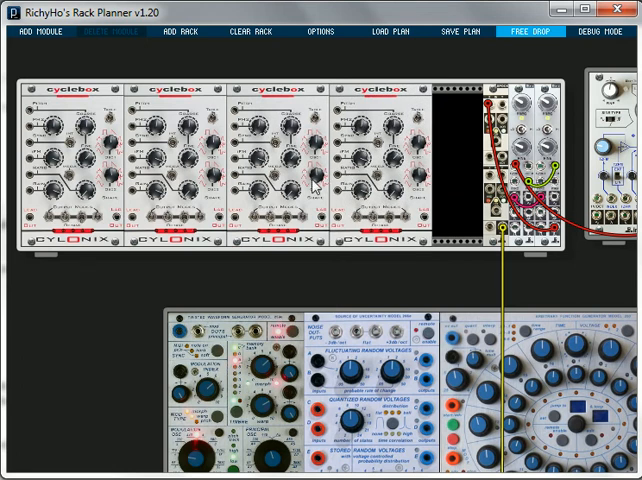
left_click(70, 160)
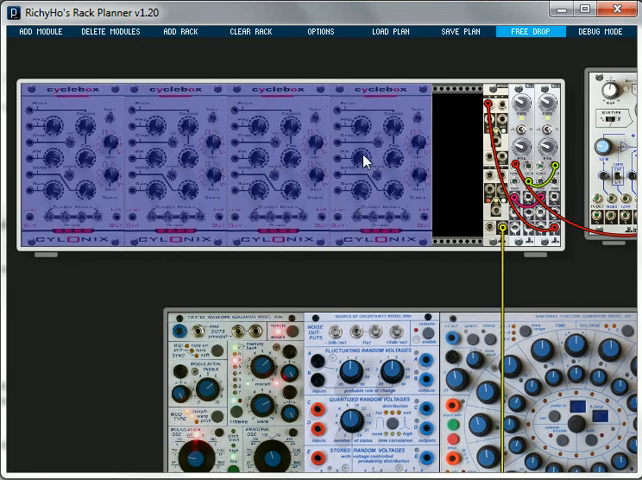
left_click(98, 32)
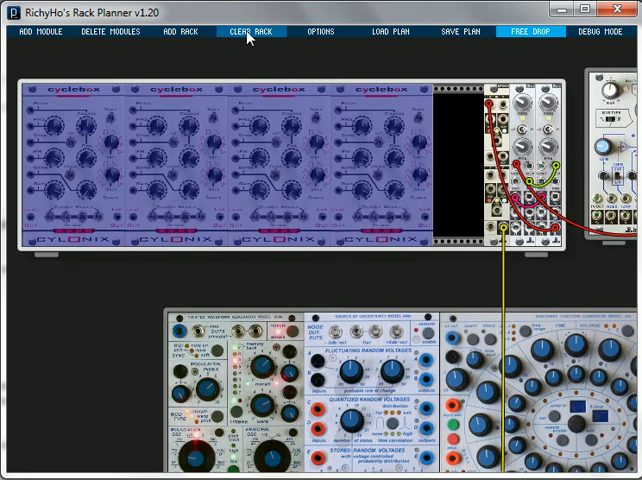
Step: Clear and delete the top rack, remove the lower racks, and empty the last remaining rack
left_click(248, 32)
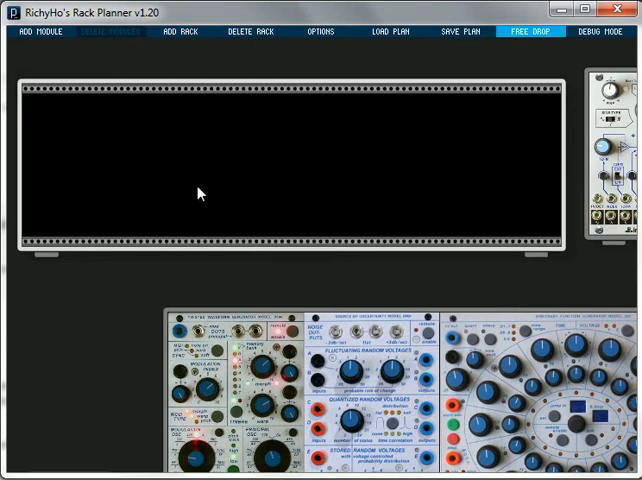
left_click(236, 32)
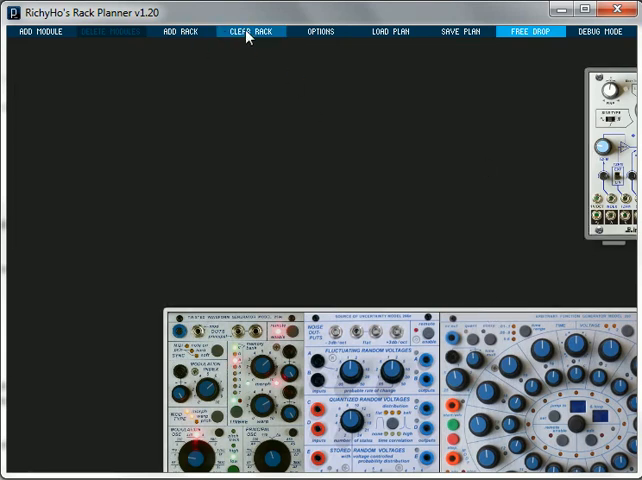
left_click(252, 32)
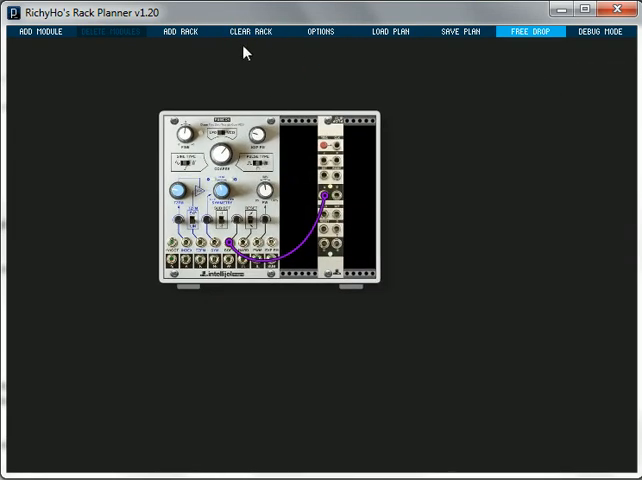
left_click(240, 32)
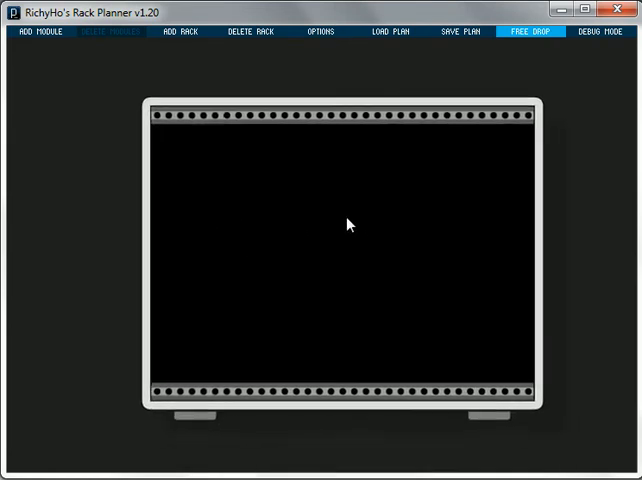
Step: Add a bubblesound uLFO module at the left end of the empty rack
left_click(40, 32)
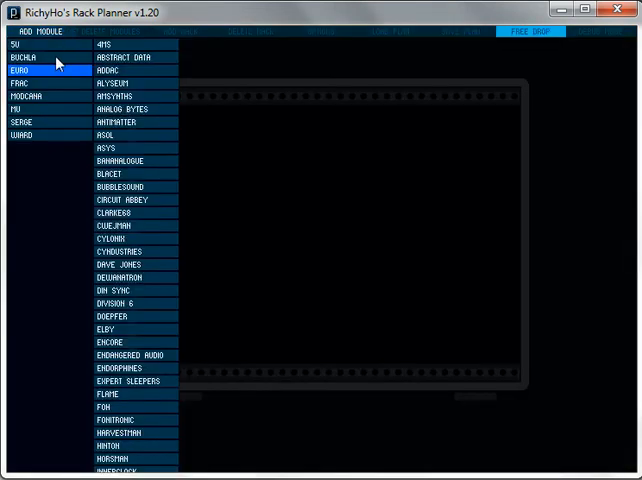
left_click(120, 188)
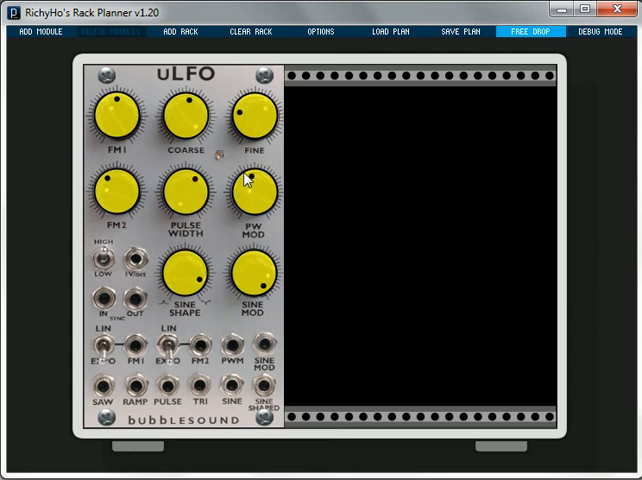
mouse_move(56, 32)
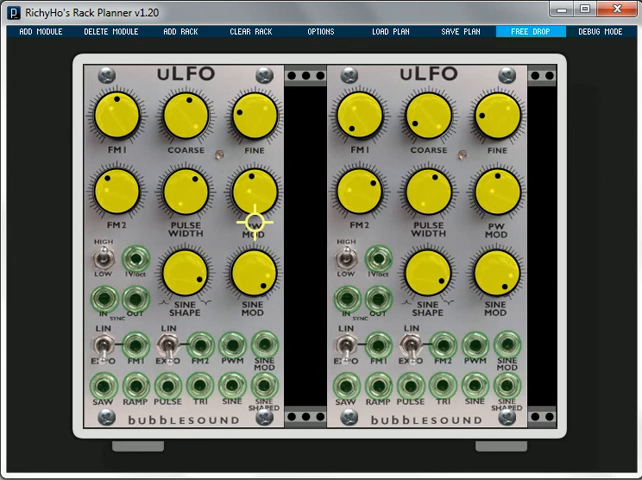
mouse_move(120, 320)
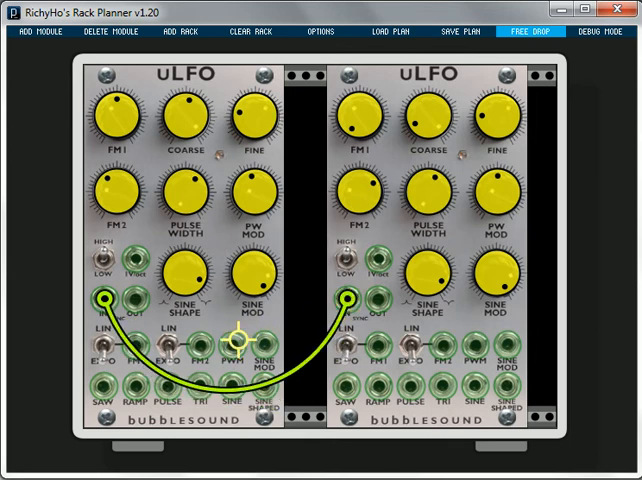
Step: Patch coloured cables between the jacks of the two uLFO modules
left_click_drag(232, 344, 376, 344)
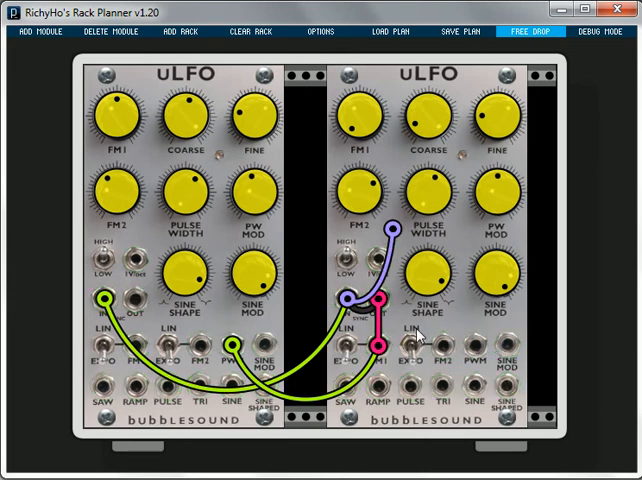
left_click(136, 348)
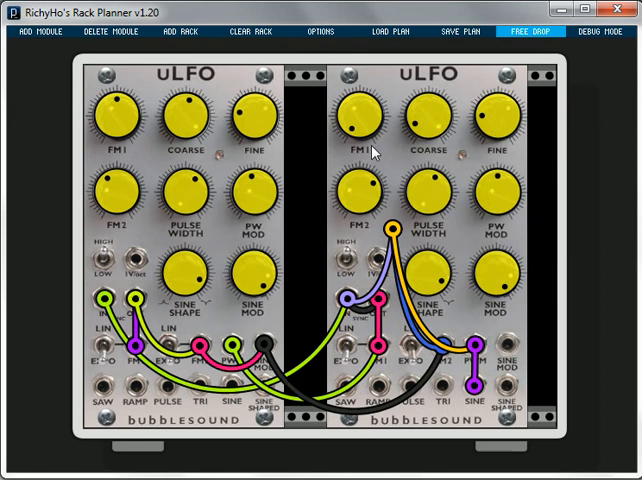
mouse_move(298, 352)
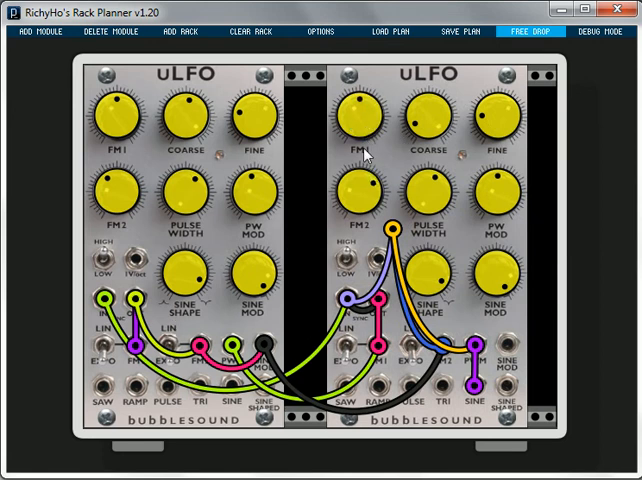
mouse_move(420, 120)
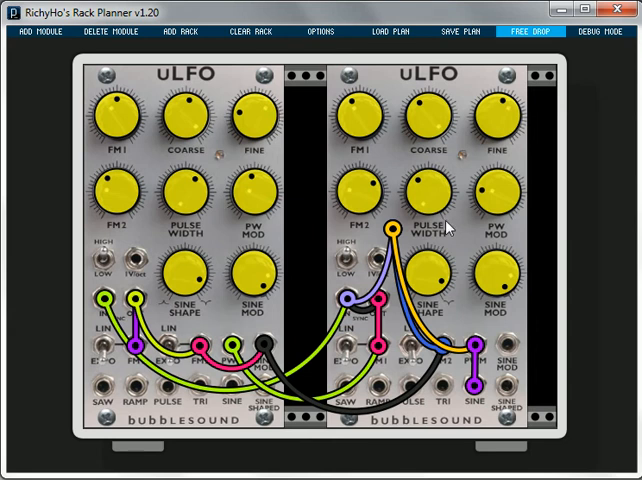
mouse_move(384, 278)
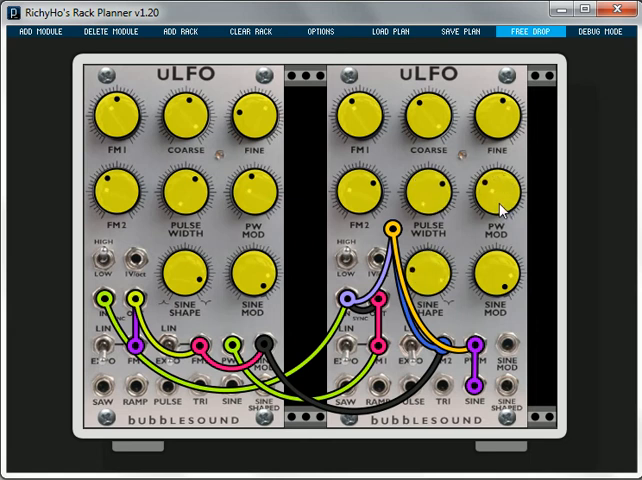
mouse_move(430, 290)
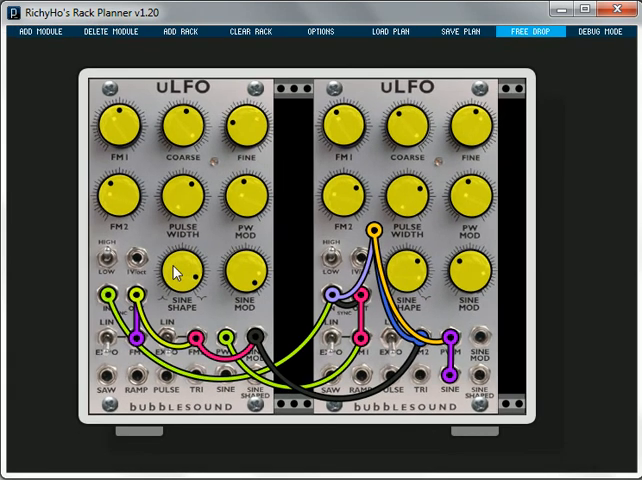
Step: Load the saved home rack plan, replacing the uLFO patch
left_click(394, 32)
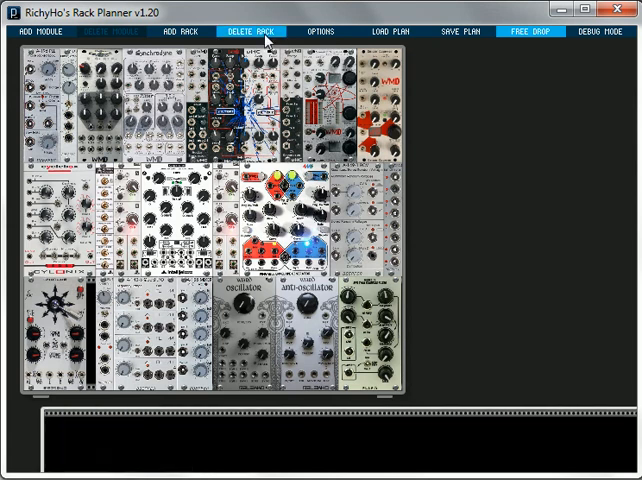
Step: Enlarge the loaded multi-row rack plan so its modules fill the window
left_click(248, 32)
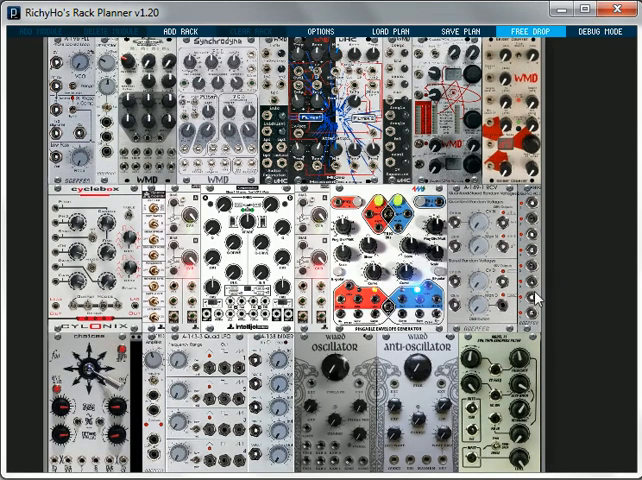
mouse_move(516, 308)
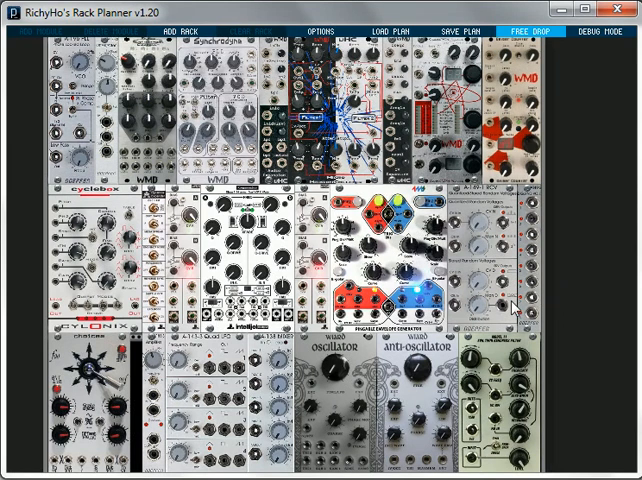
mouse_move(316, 372)
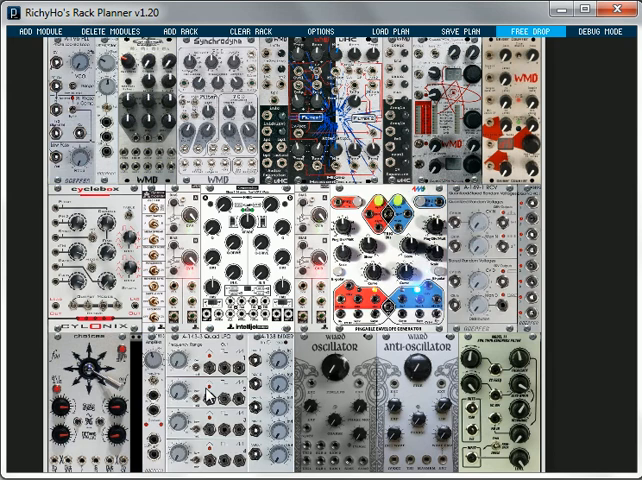
mouse_move(186, 184)
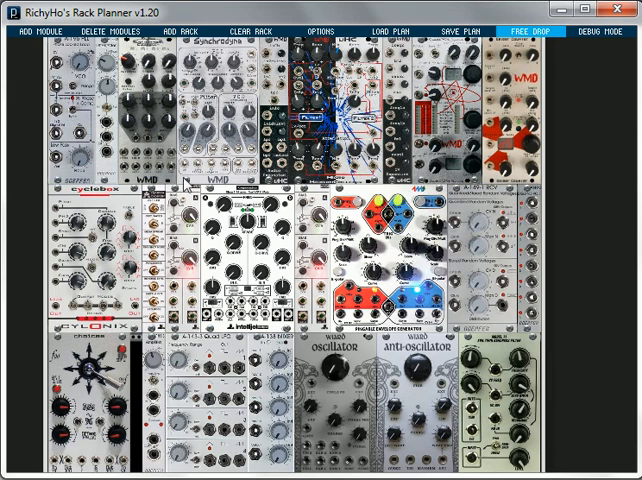
Step: Highlight every module in the plan made by the chosen manufacturer
left_click(150, 110)
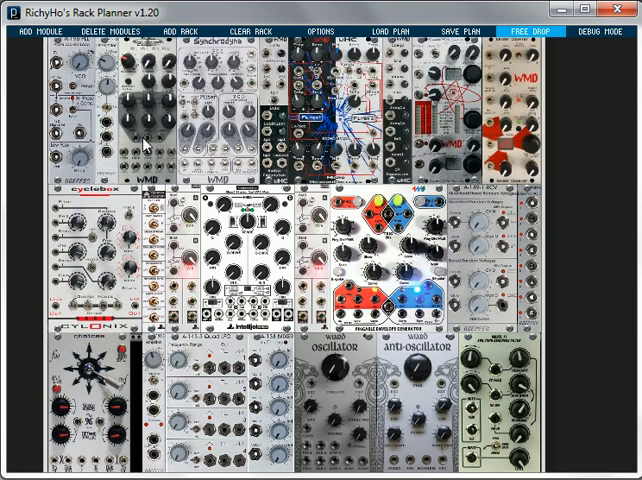
mouse_move(580, 330)
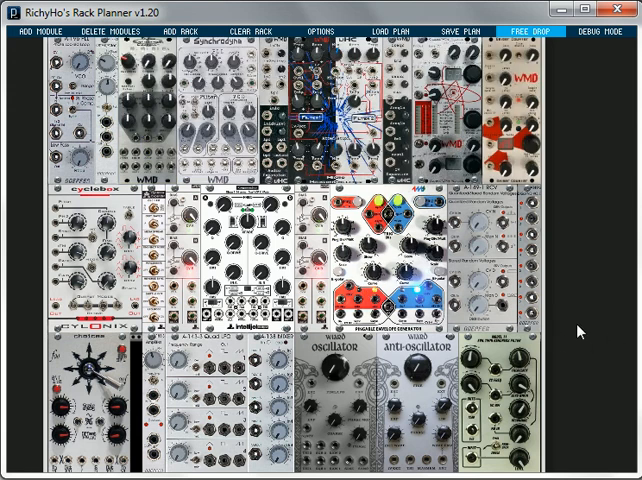
mouse_move(376, 340)
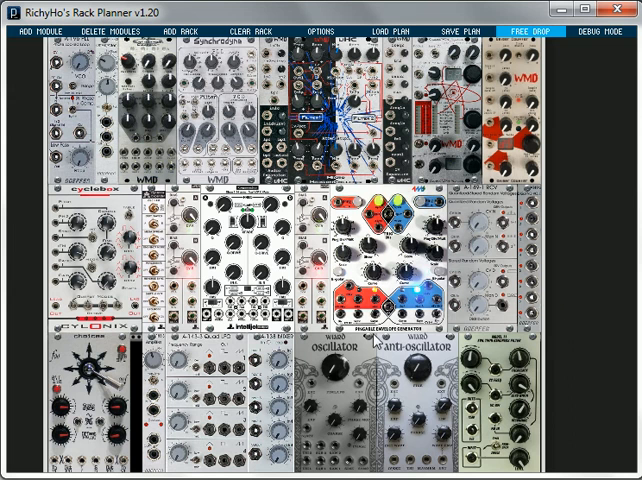
Step: Highlight modules of the chosen width, then show the whole rack plan
left_click(156, 270)
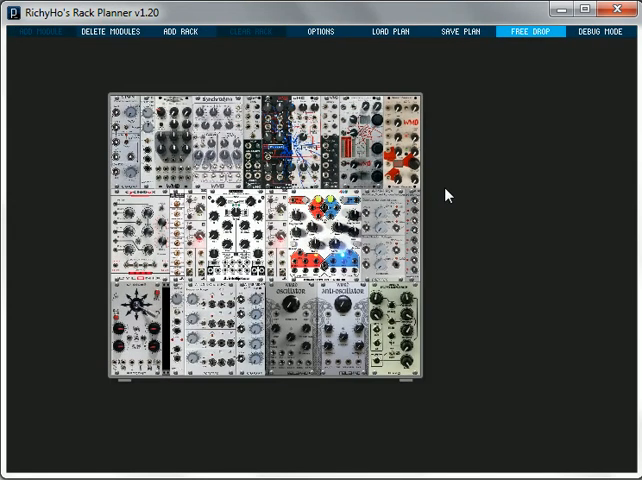
mouse_move(448, 196)
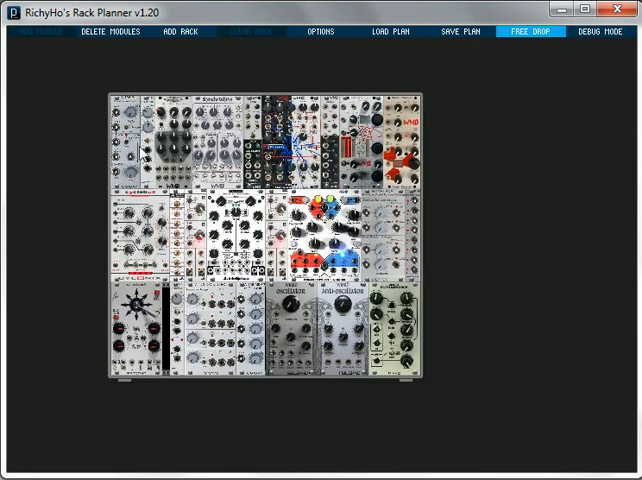
mouse_move(82, 158)
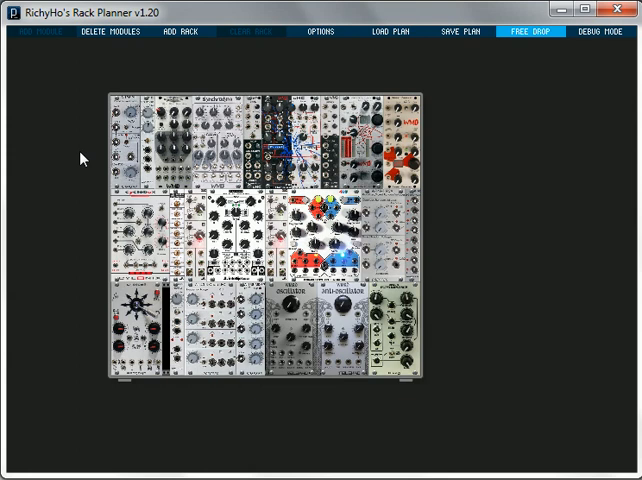